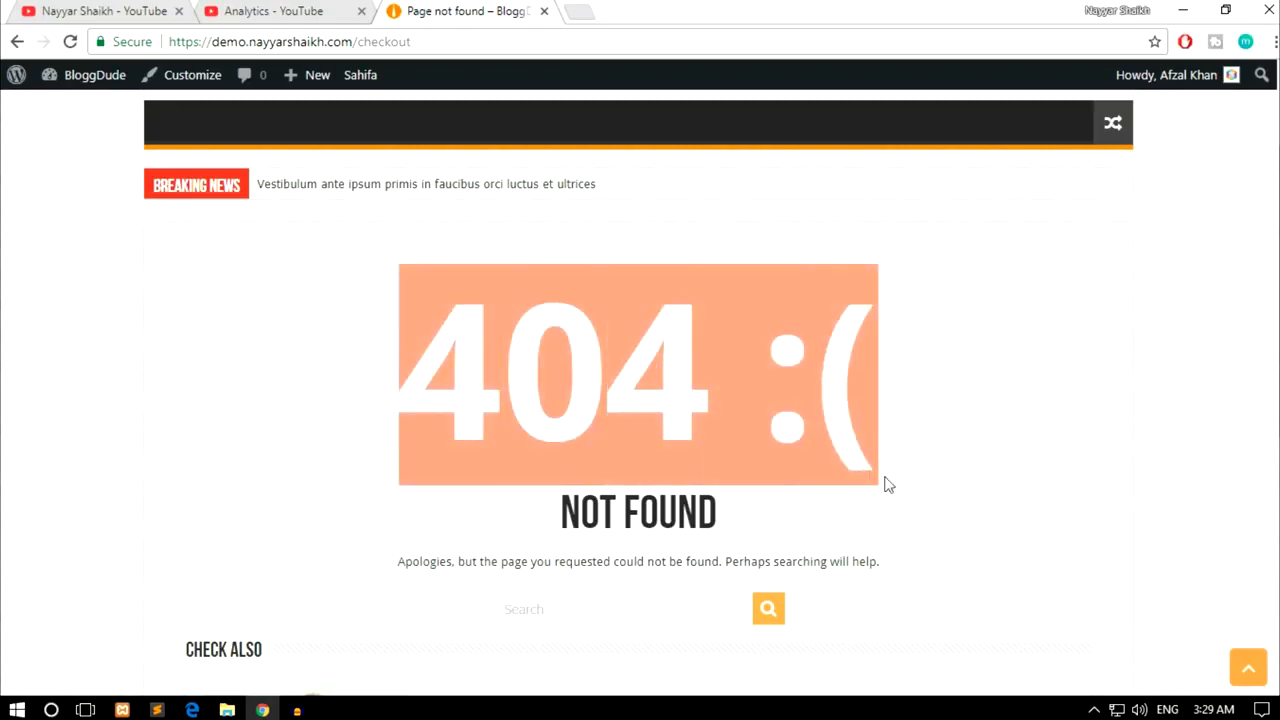
mouse_move(1020, 432)
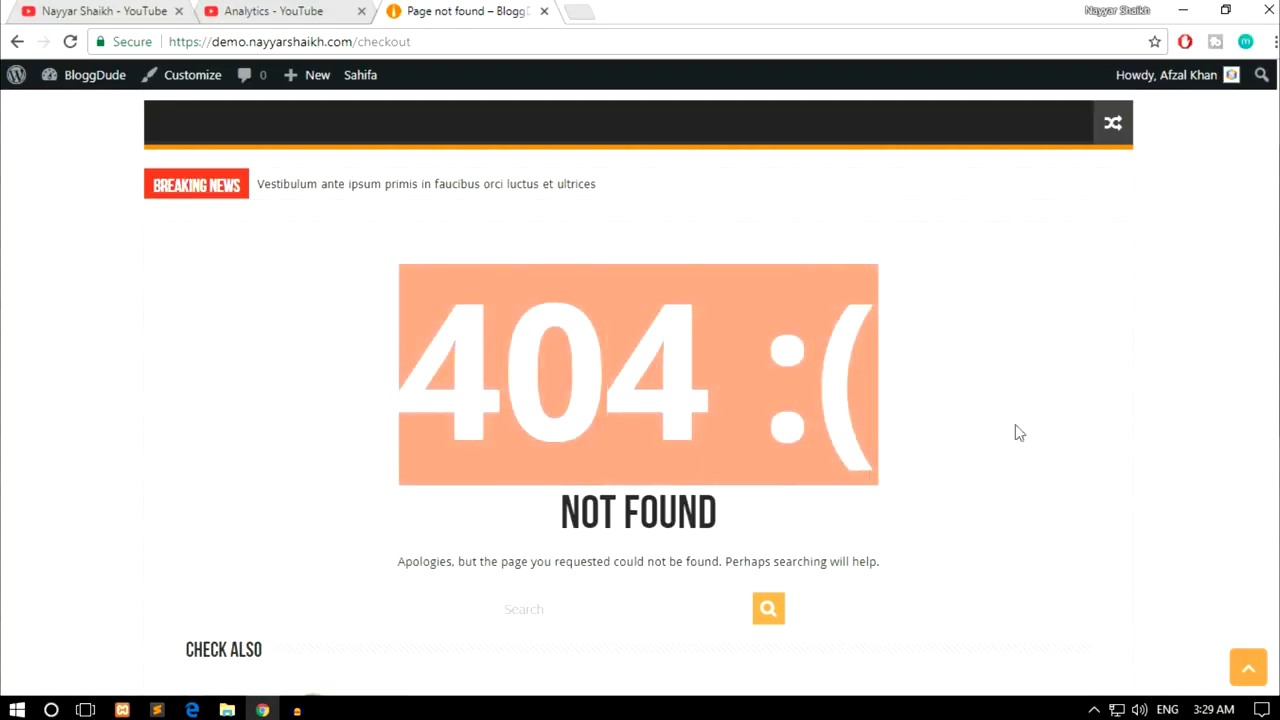
mouse_move(1028, 428)
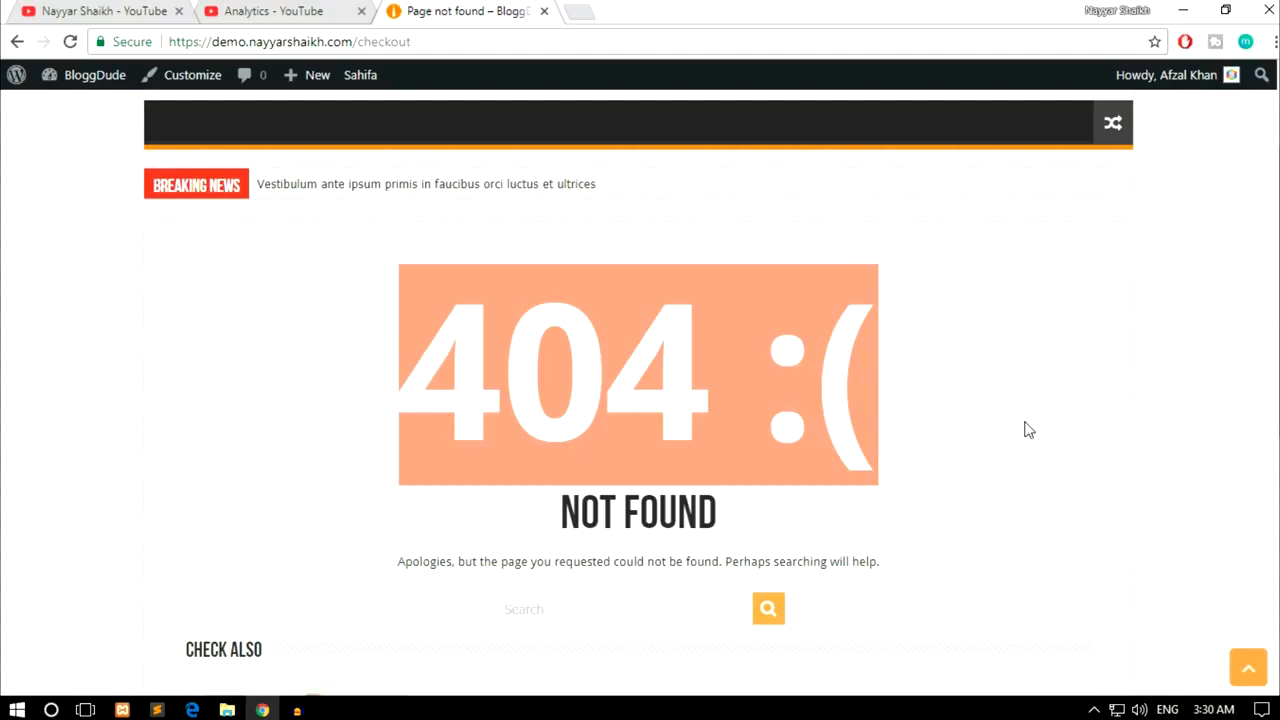
mouse_move(1032, 422)
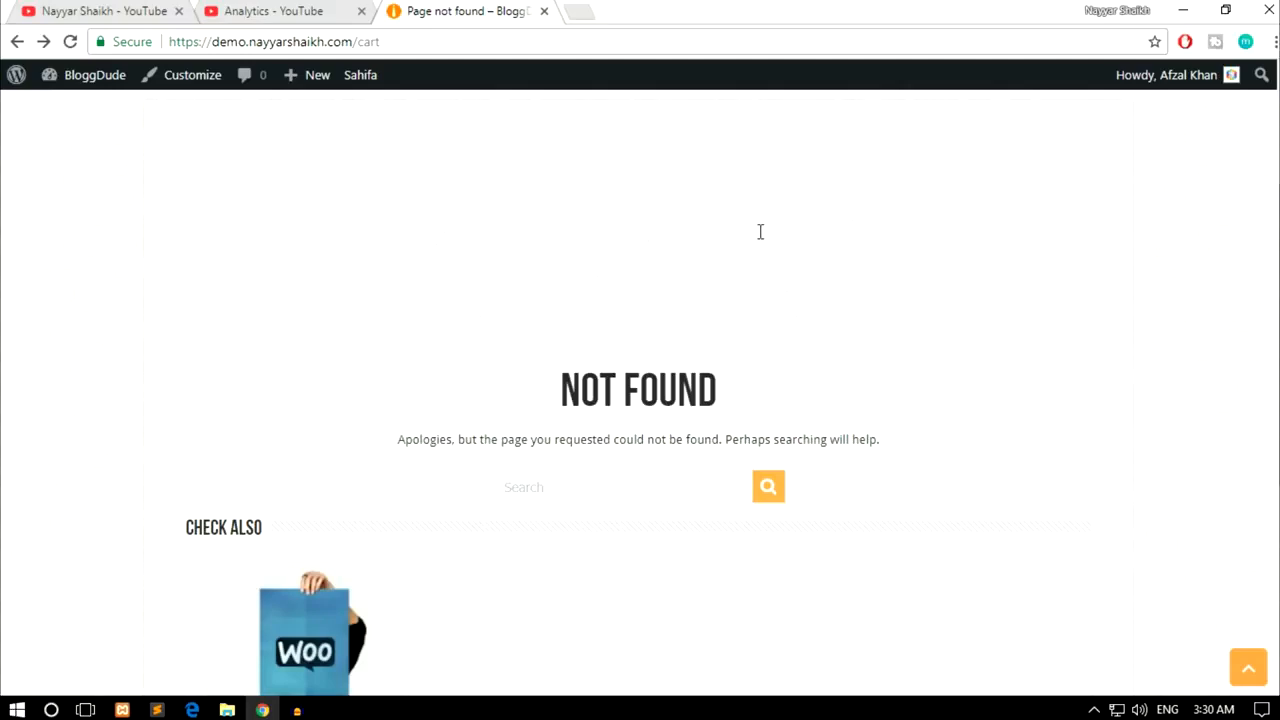
- Check the admin Pages list in a new tab, confirming the 'No pages found' message
right_click(96, 76)
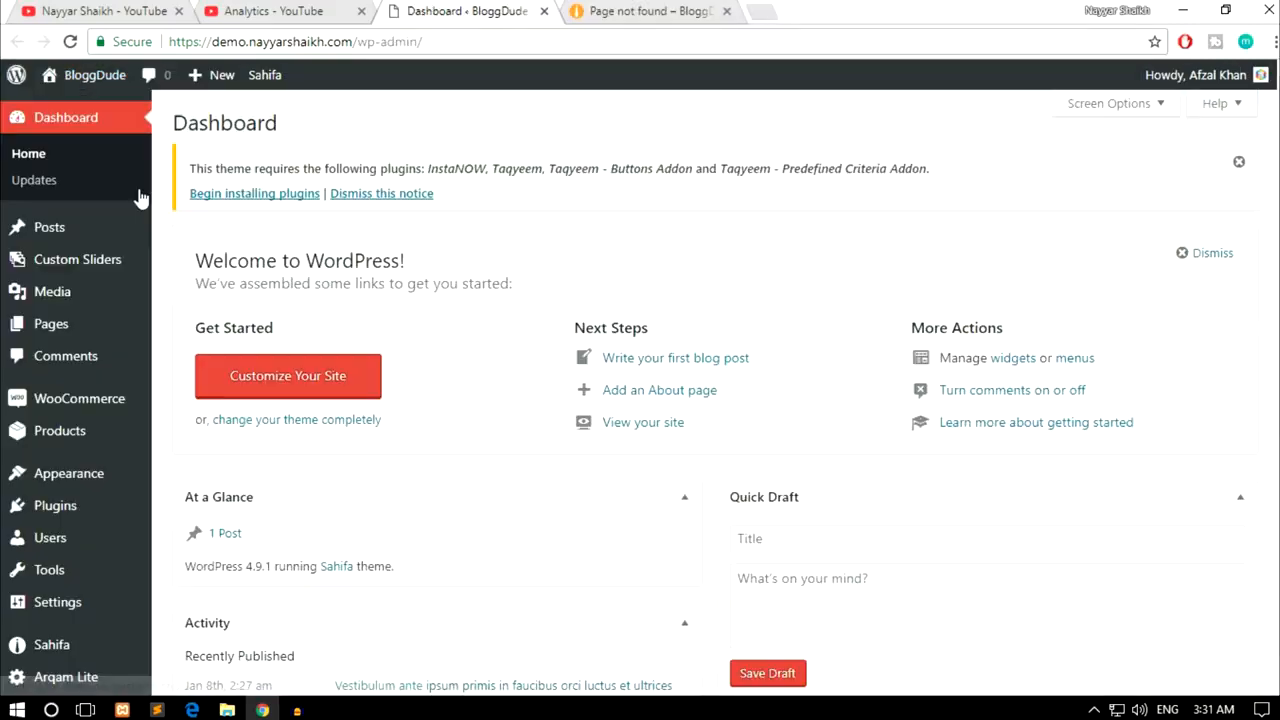
left_click(50, 324)
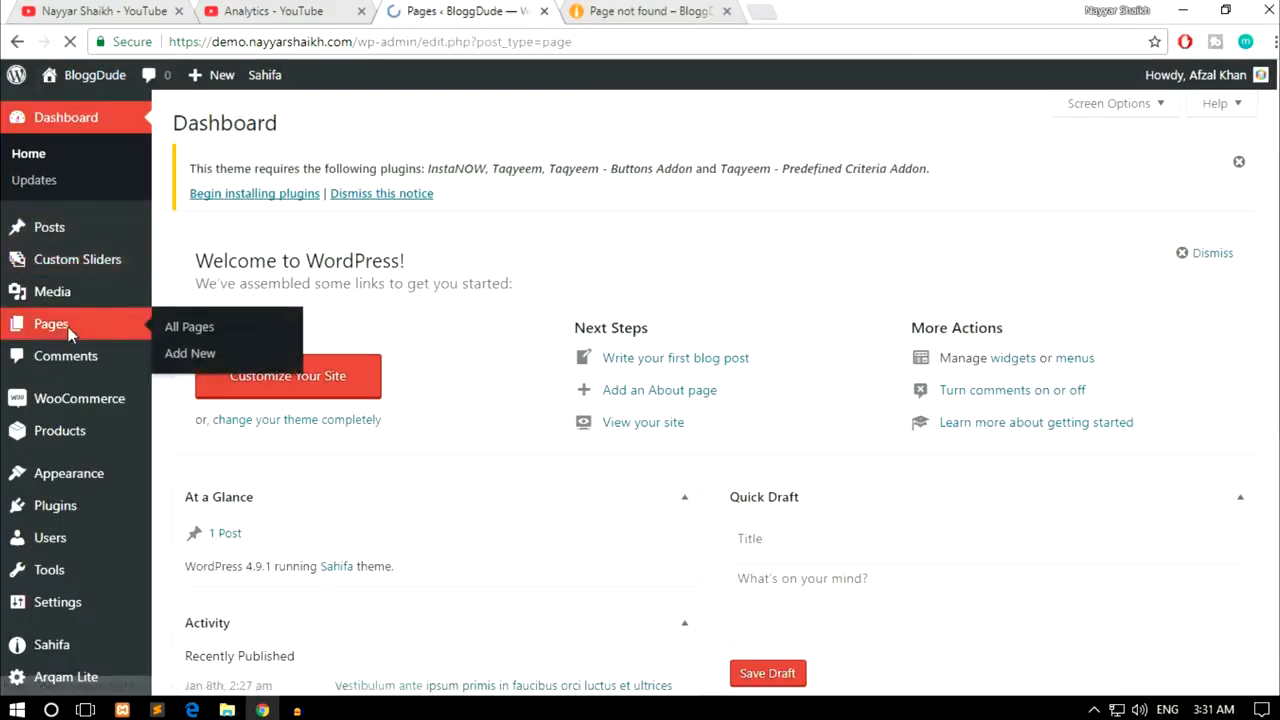
left_click(188, 326)
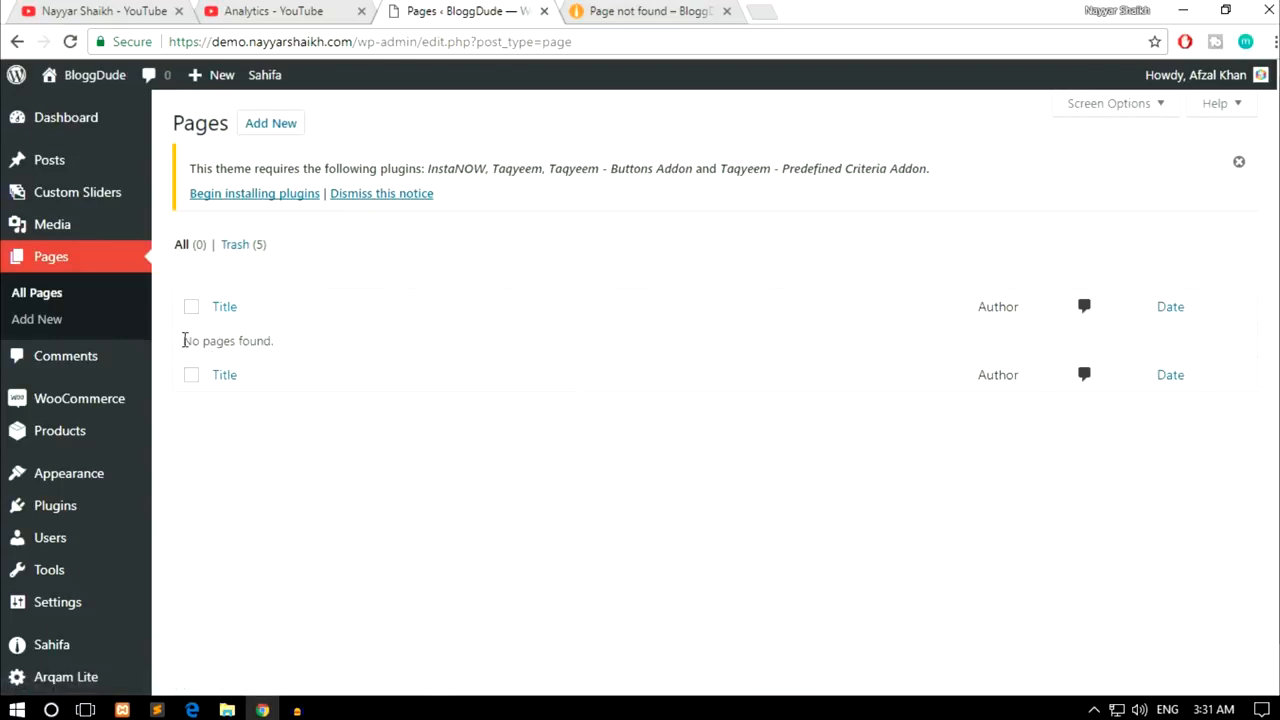
mouse_move(296, 348)
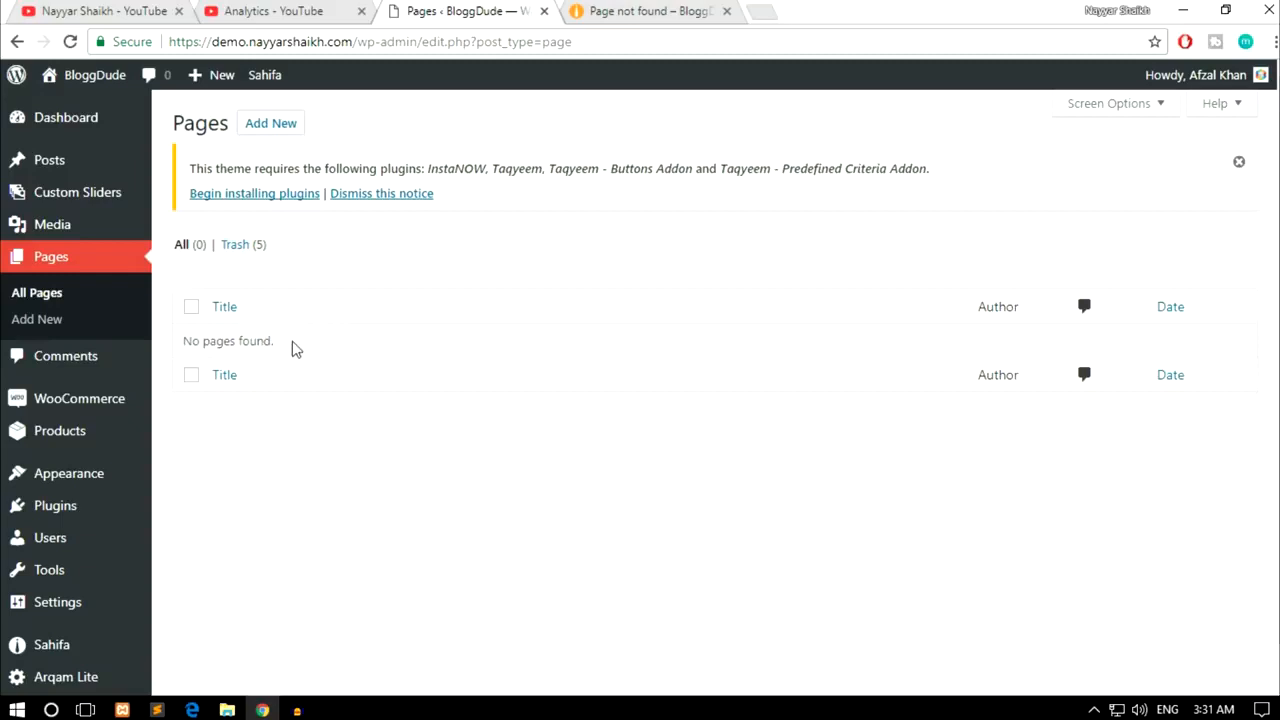
double_click(228, 340)
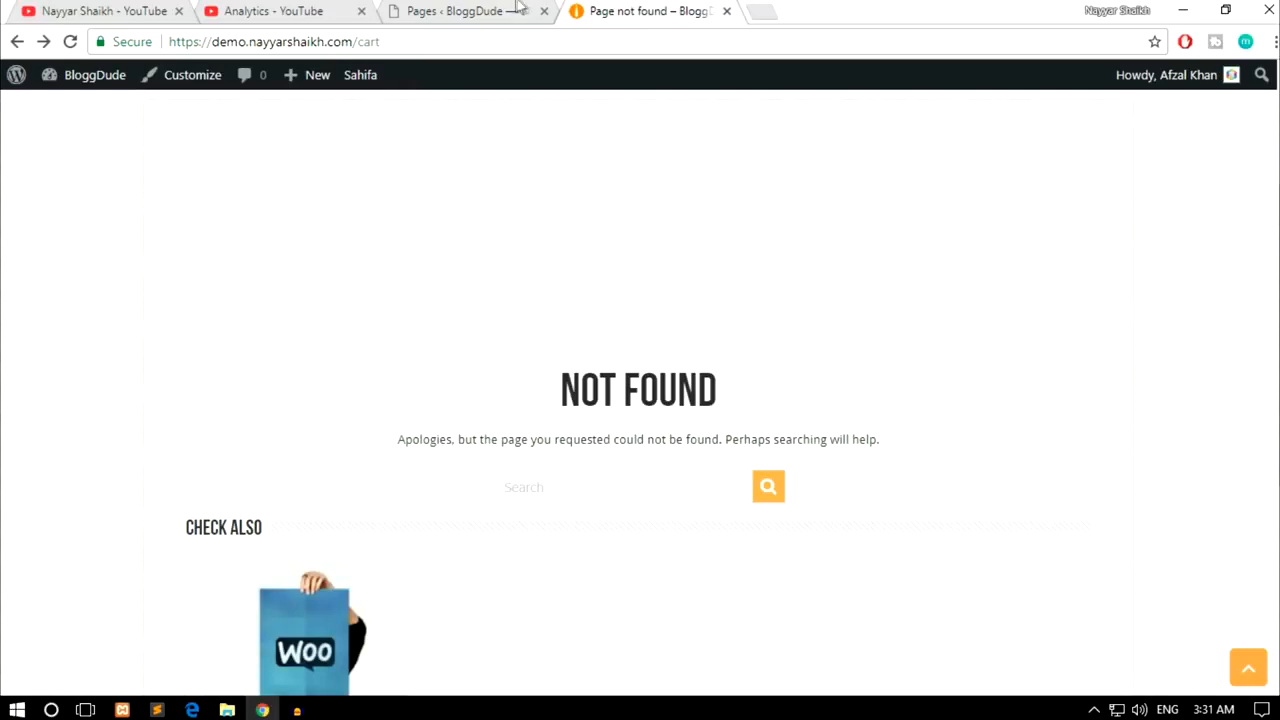
left_click(456, 12)
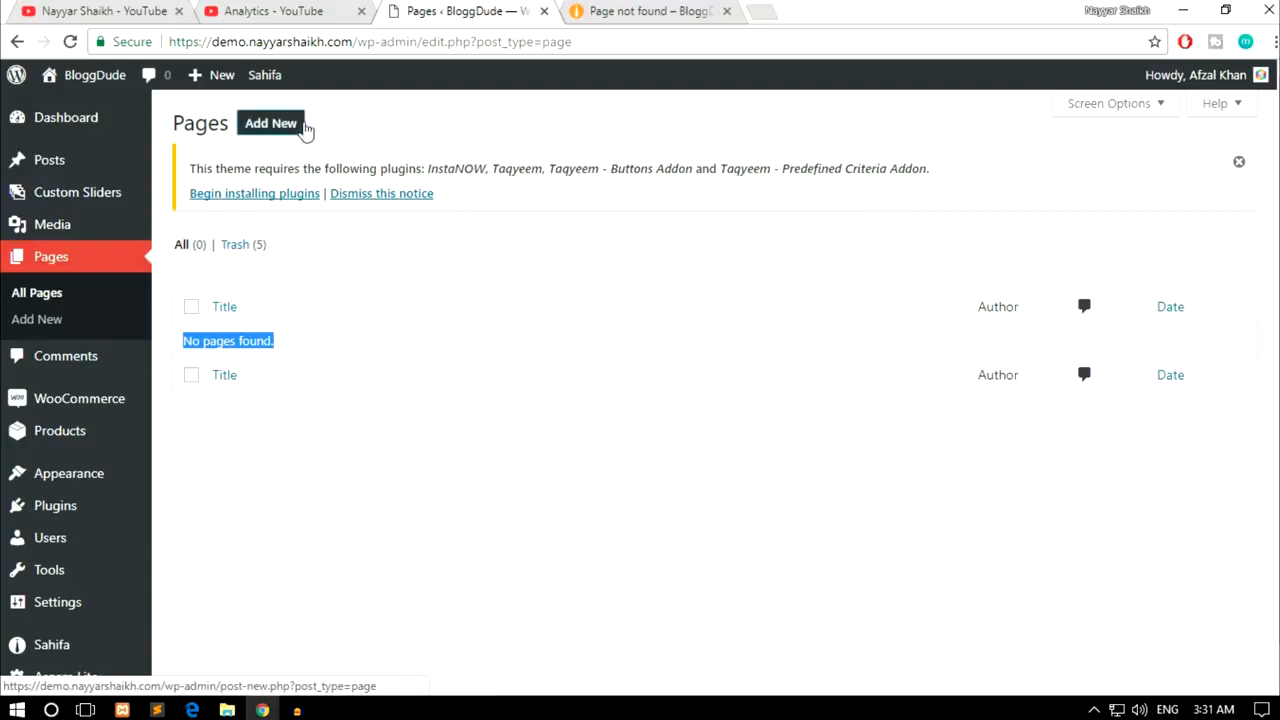
- Add a new page titled 'Cart' and publish it
left_click(270, 122)
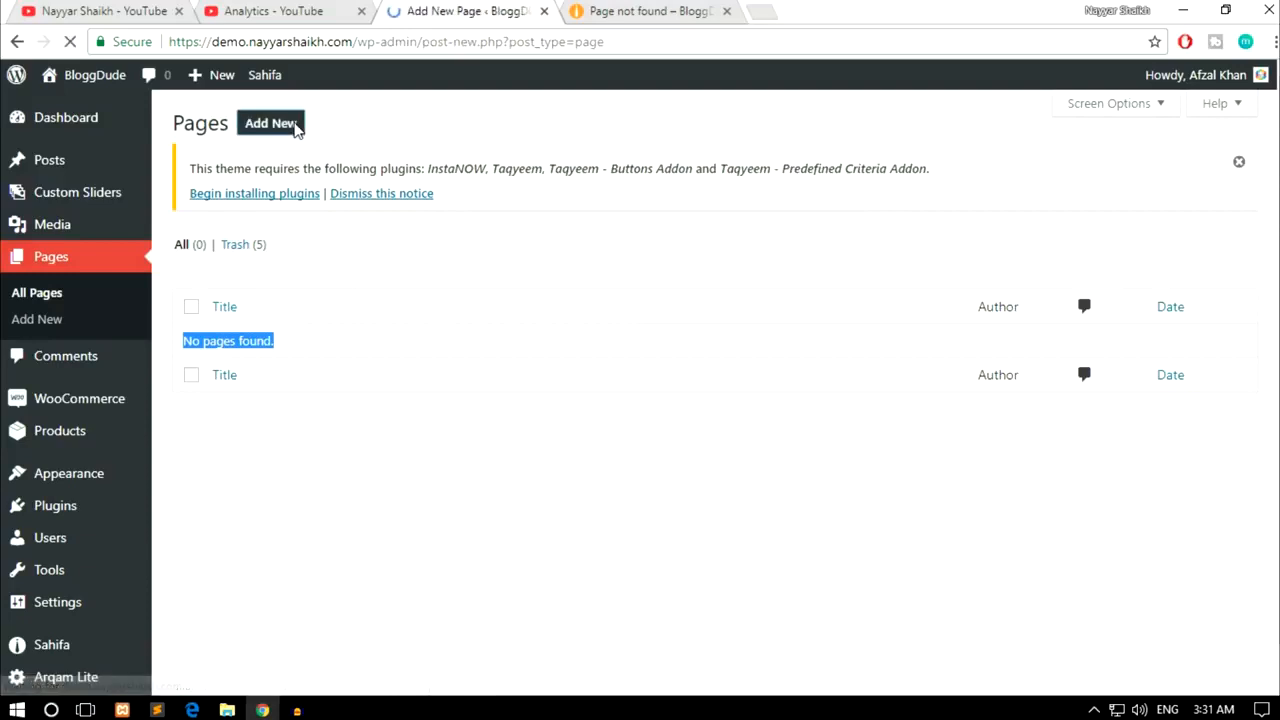
left_click(270, 124)
type("C")
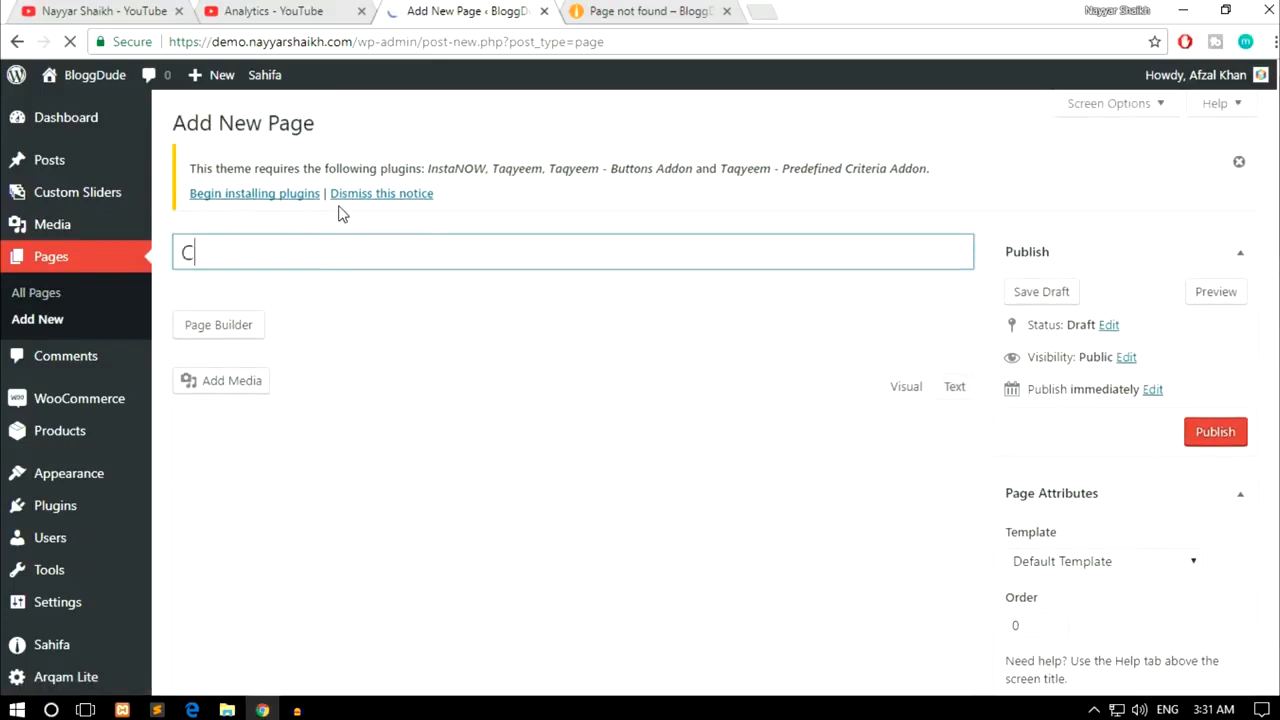
type("art")
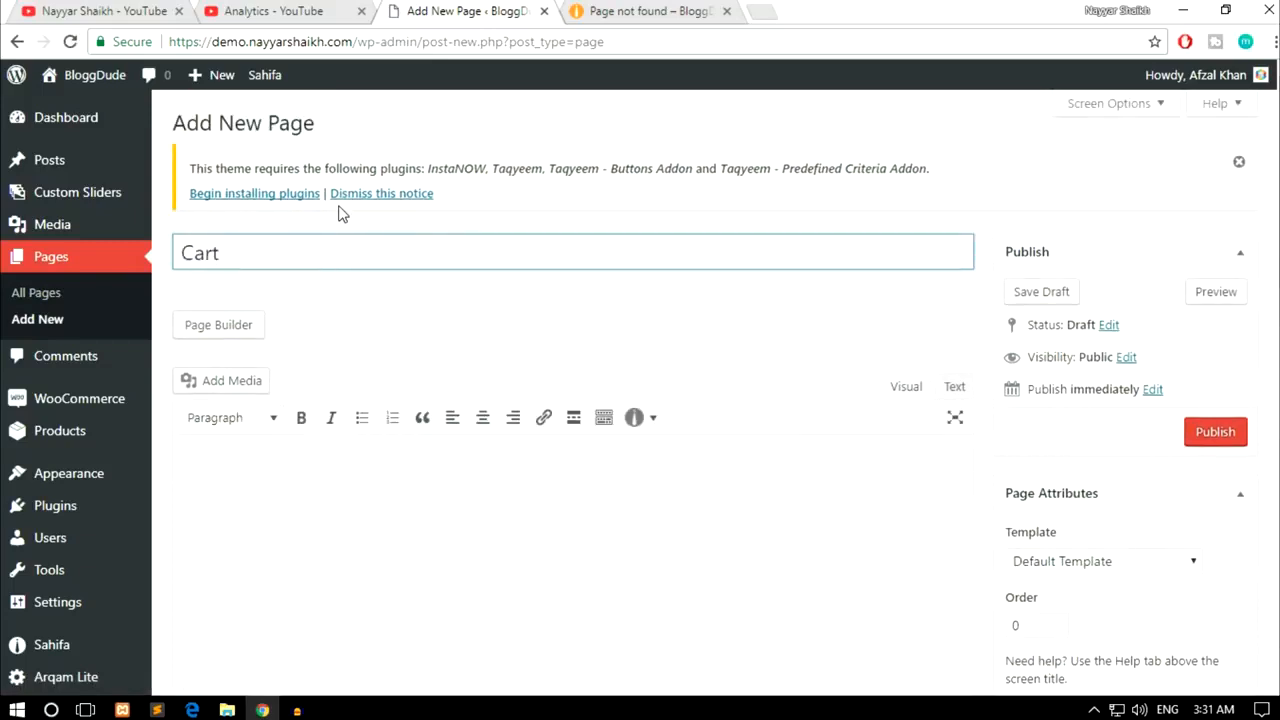
scroll("down", 3)
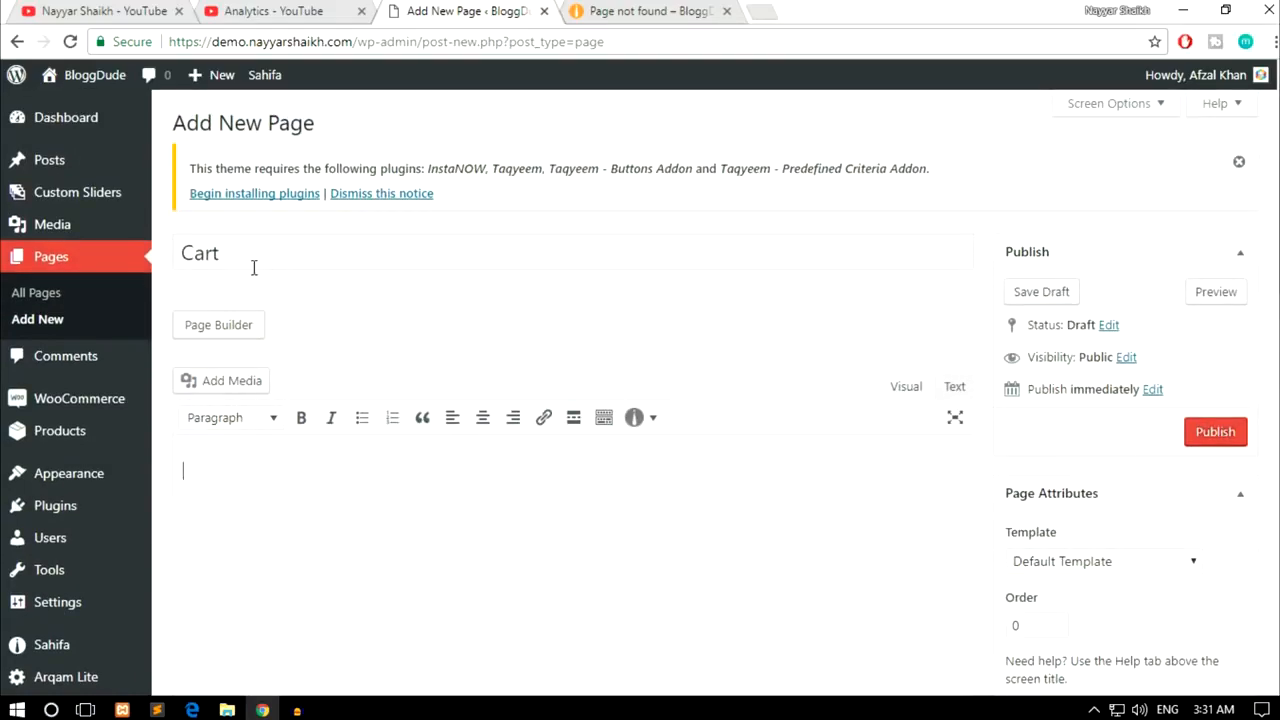
left_click(1216, 432)
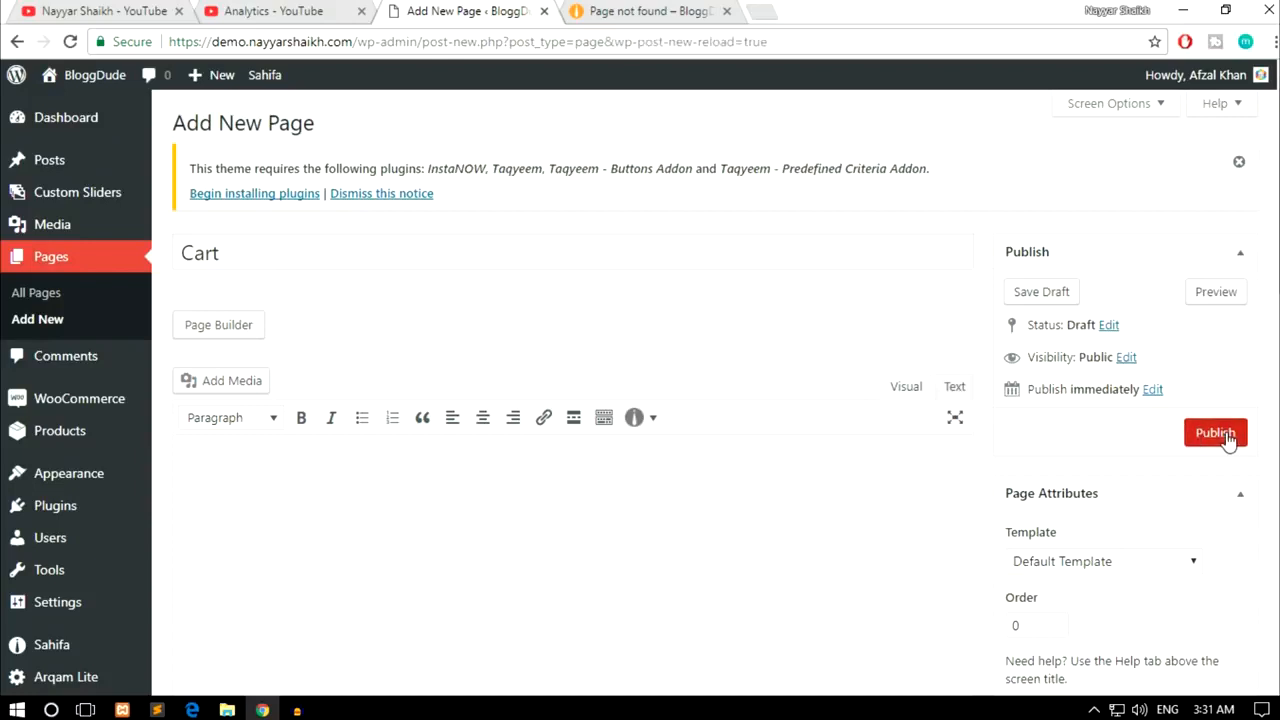
left_click(1216, 432)
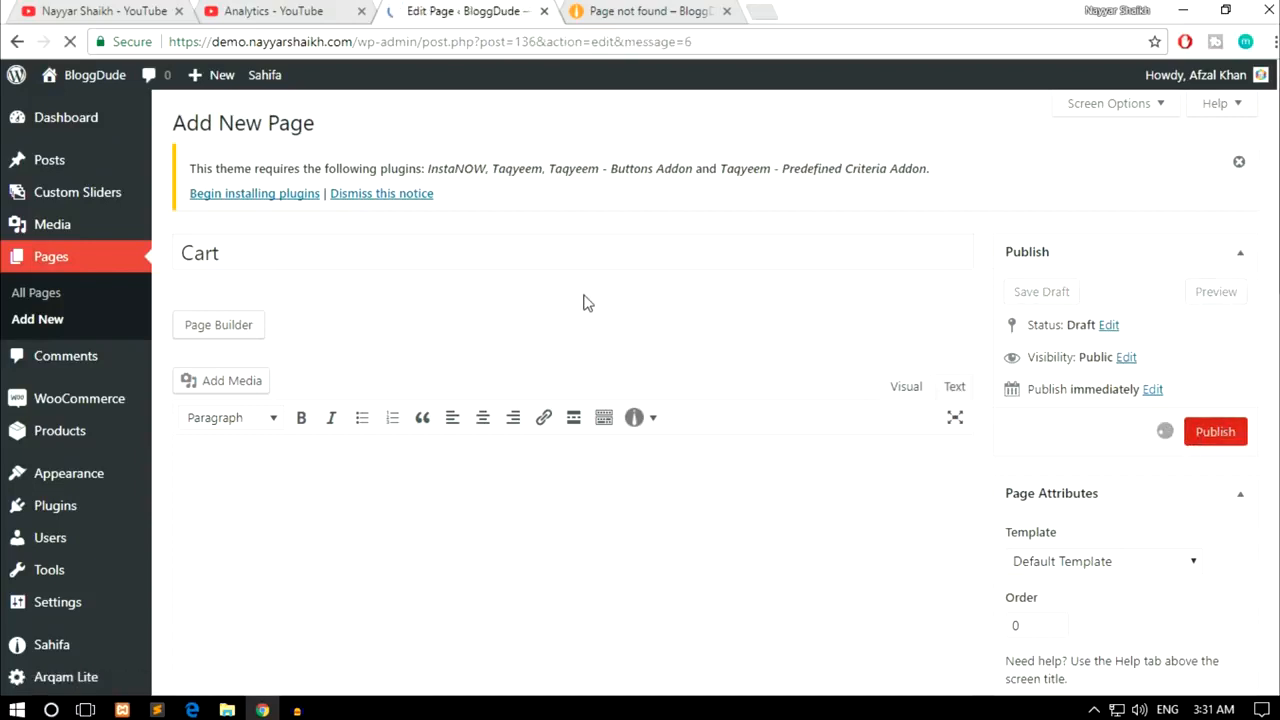
left_click(1216, 432)
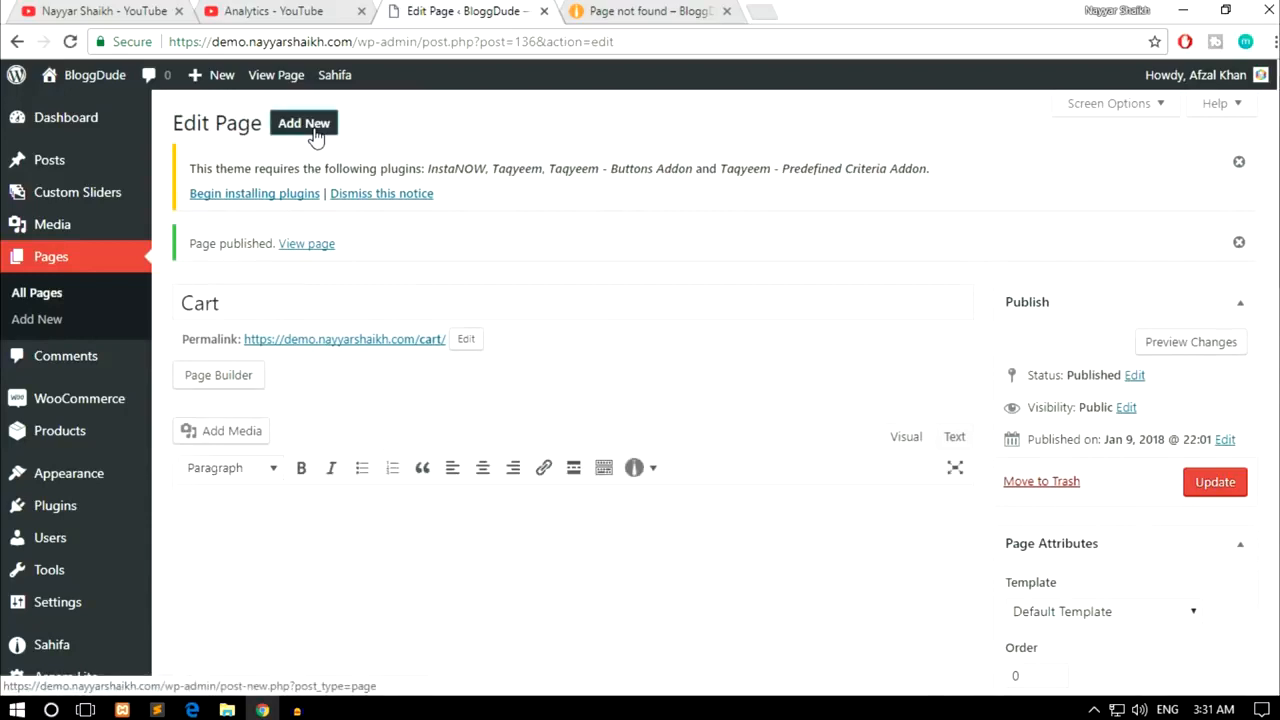
- Add a new page titled 'Checkout' and publish it
left_click(304, 124)
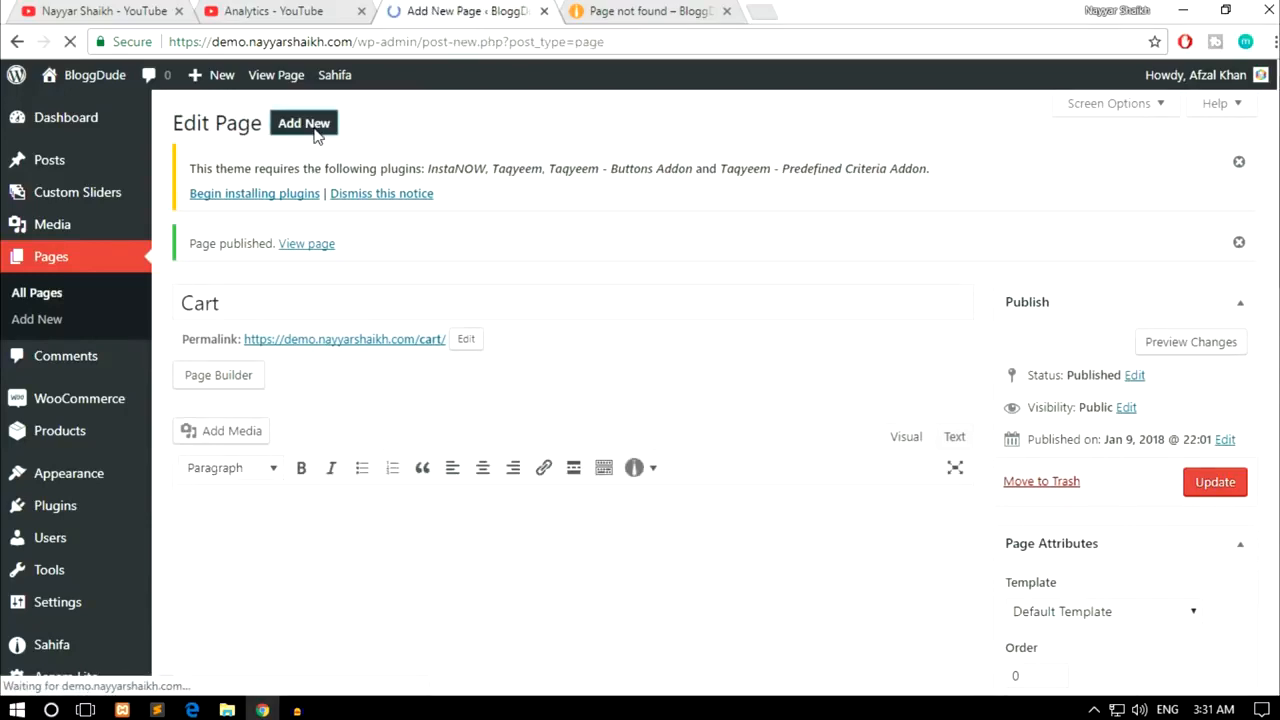
left_click(304, 122)
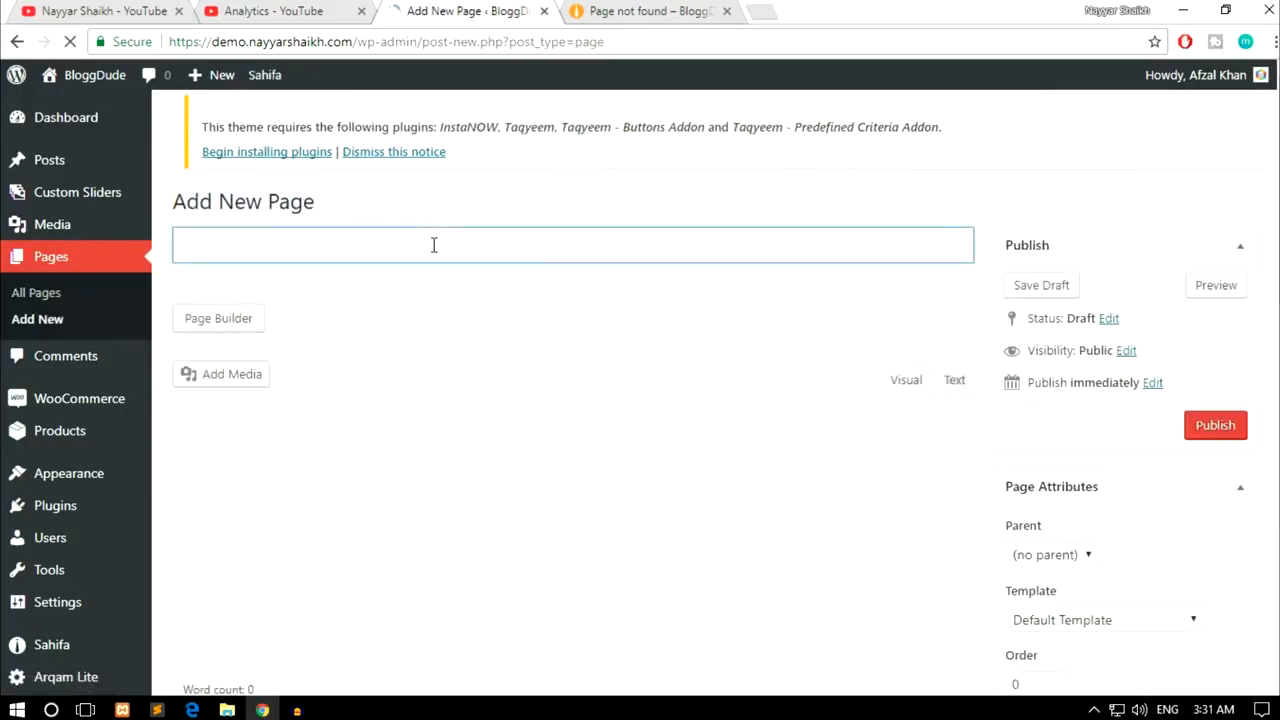
type("Checkout")
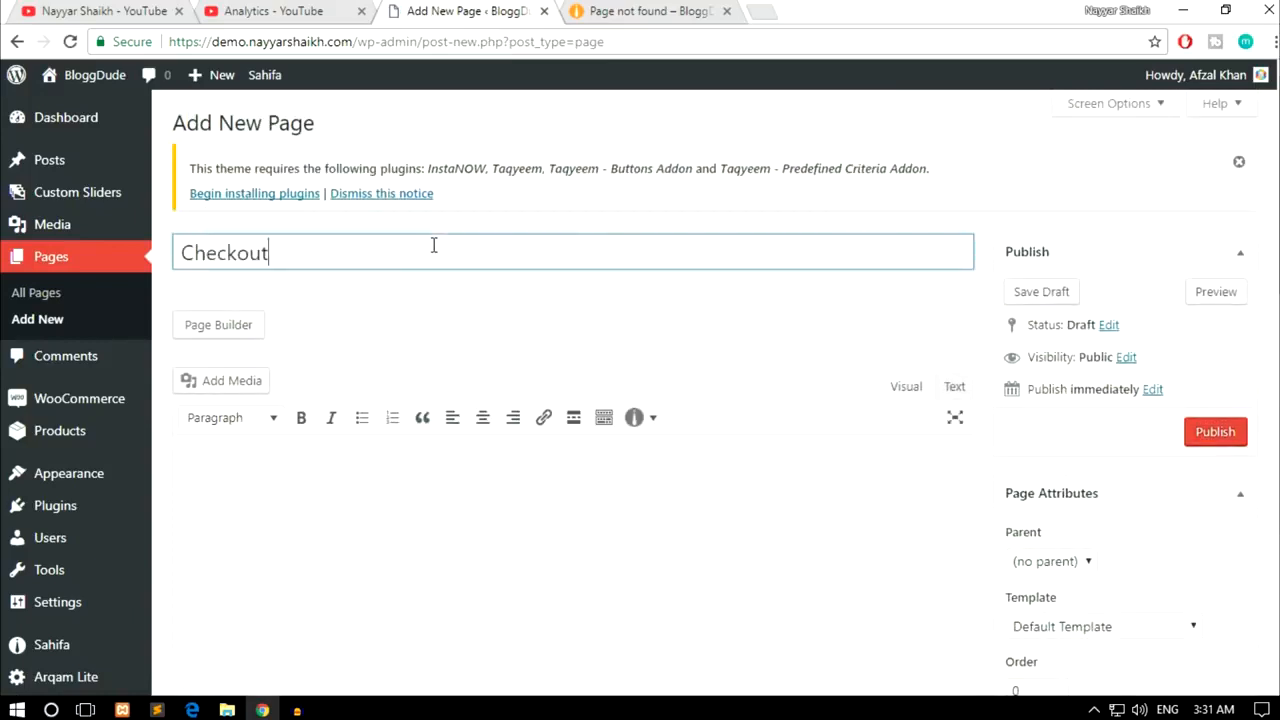
left_click(1216, 432)
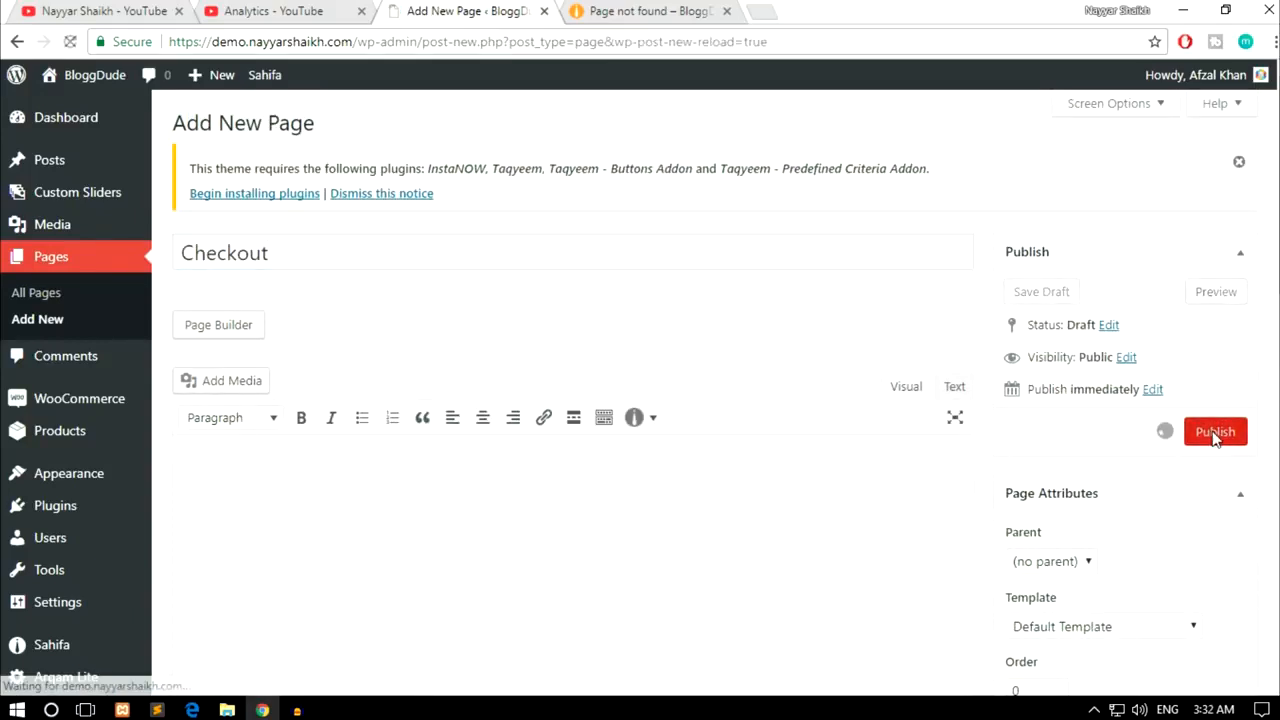
left_click(1216, 432)
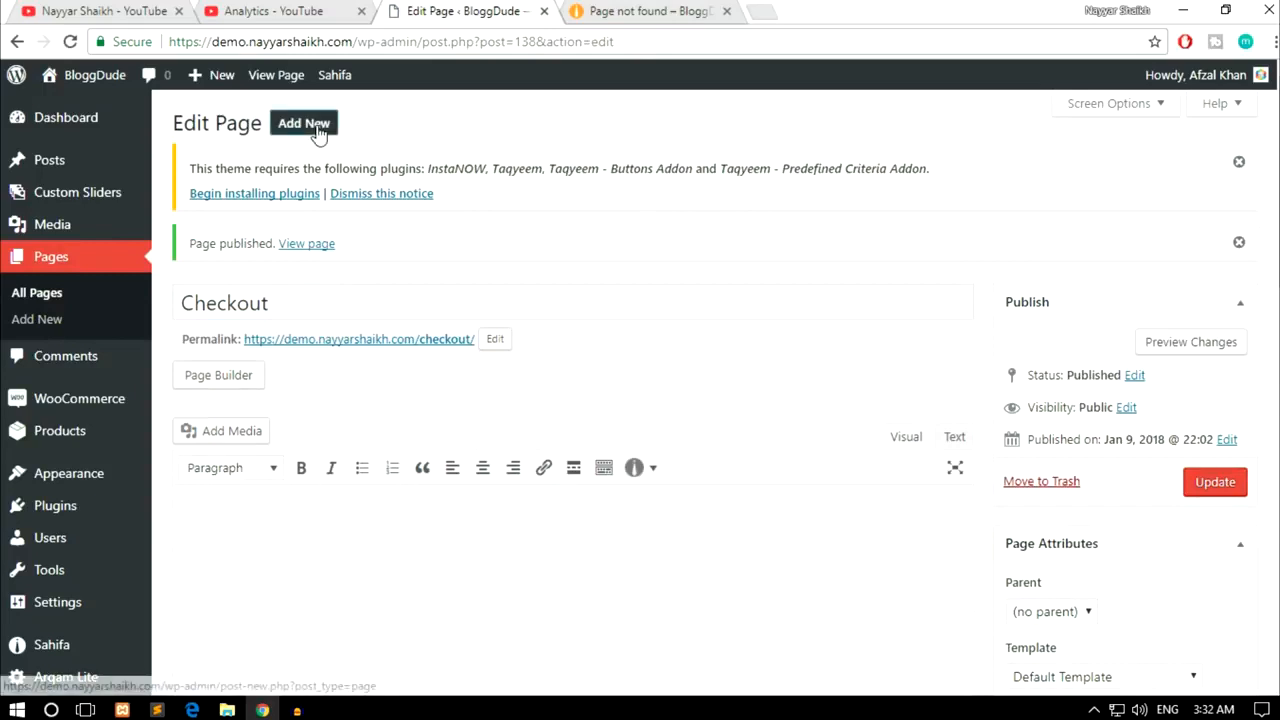
- Add a new page titled 'My Account', publish it and return to All Pages
left_click(304, 124)
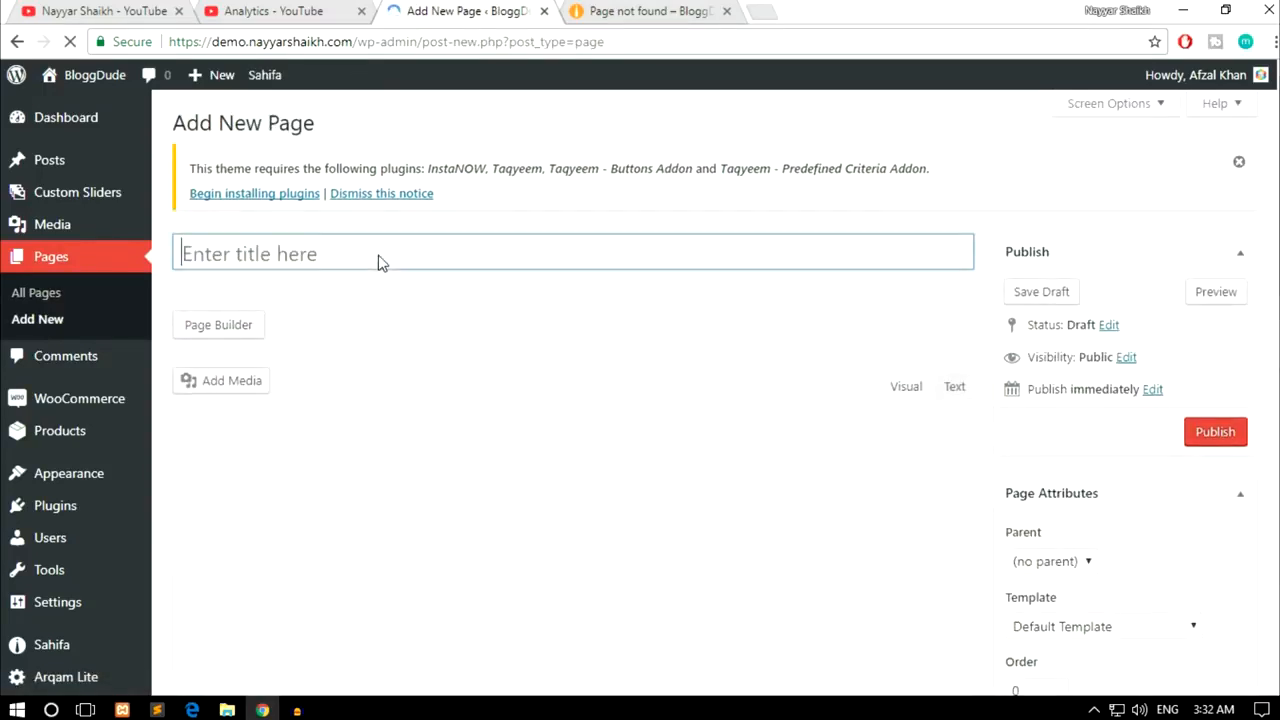
type("My Accoun")
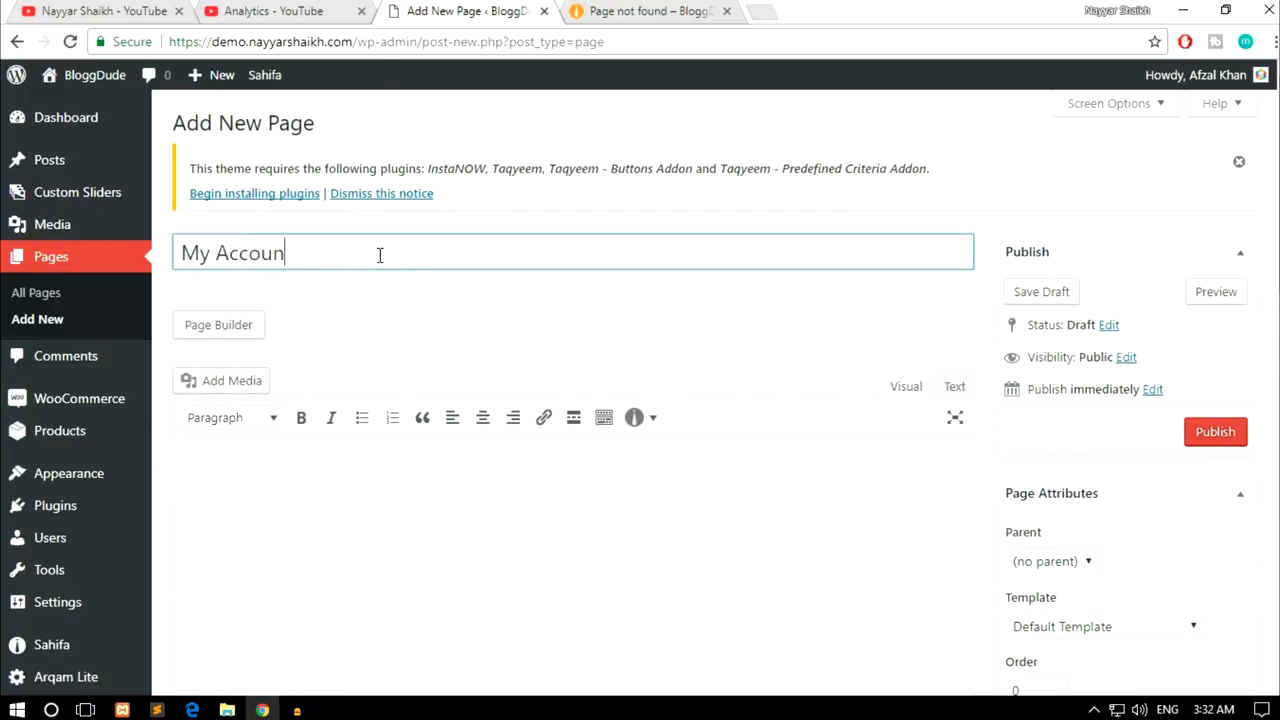
left_click(1214, 432)
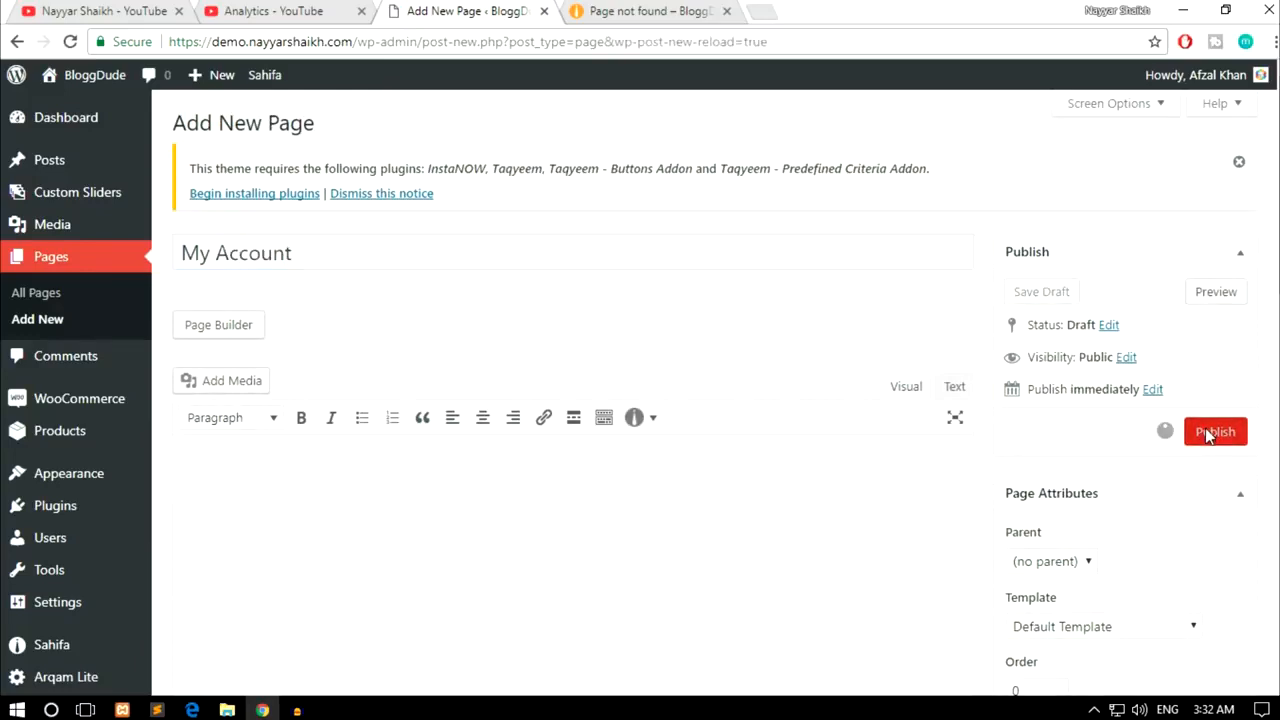
left_click(1216, 432)
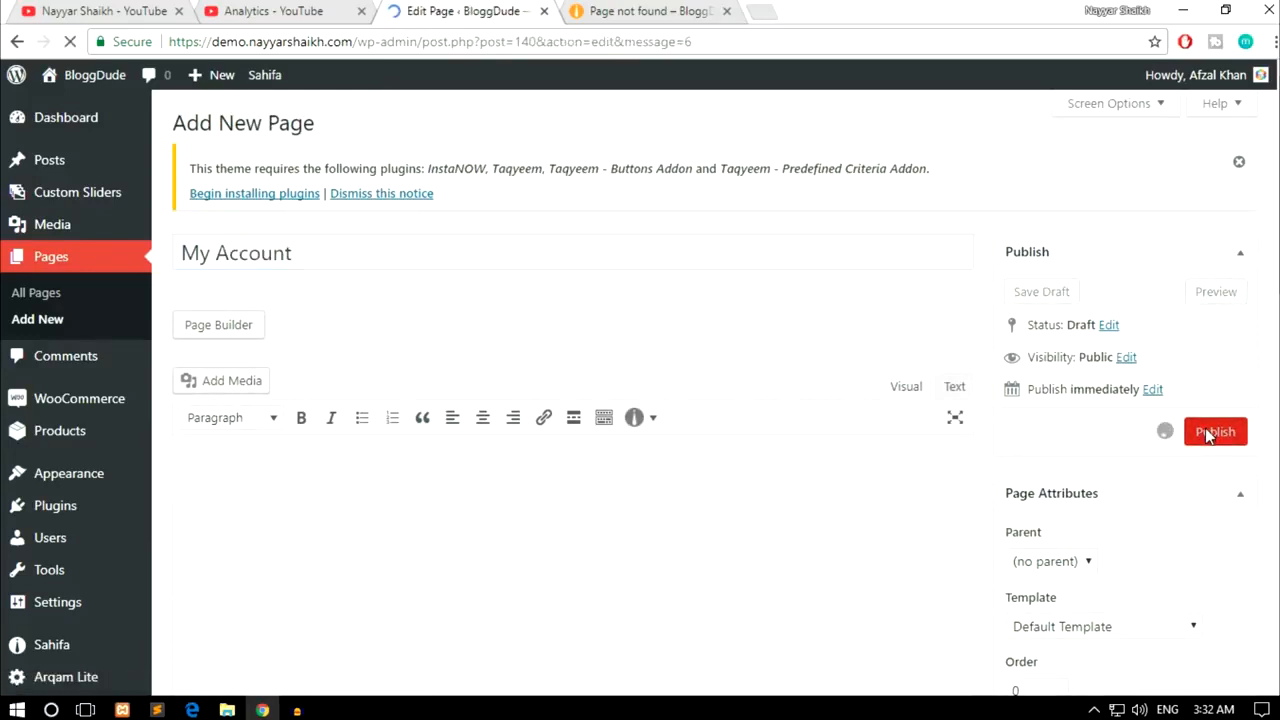
left_click(1216, 432)
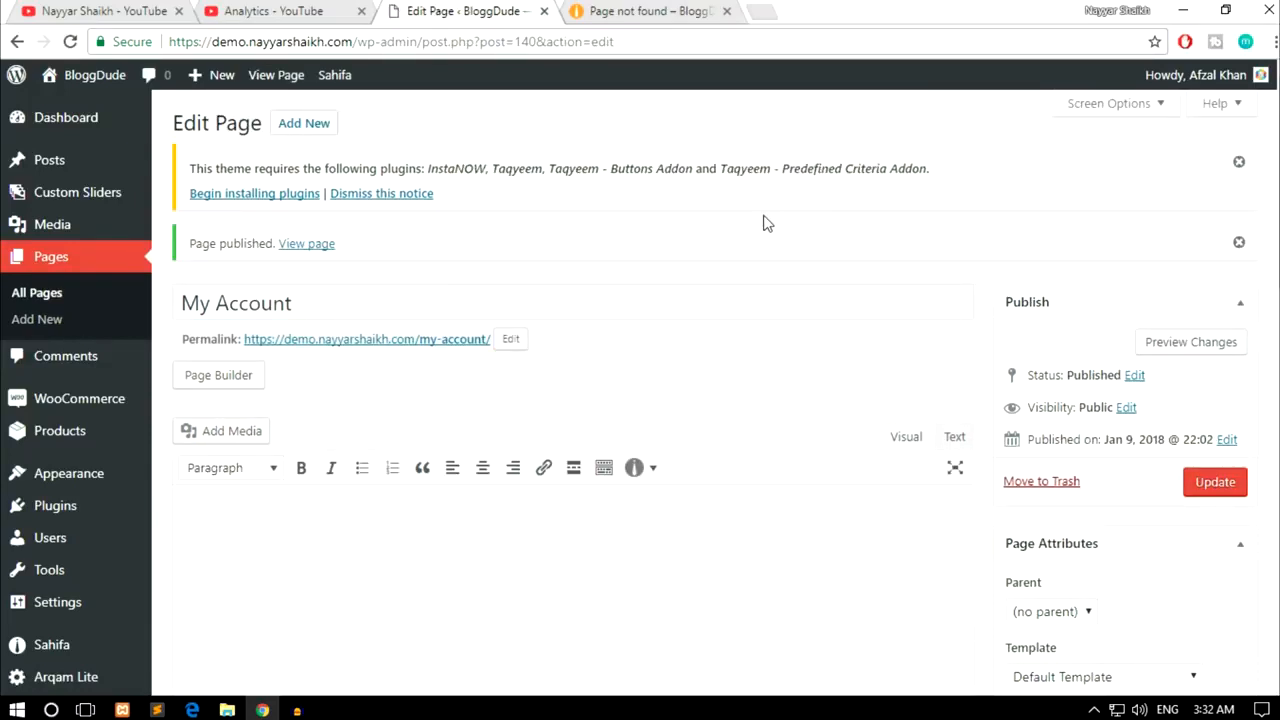
left_click(36, 292)
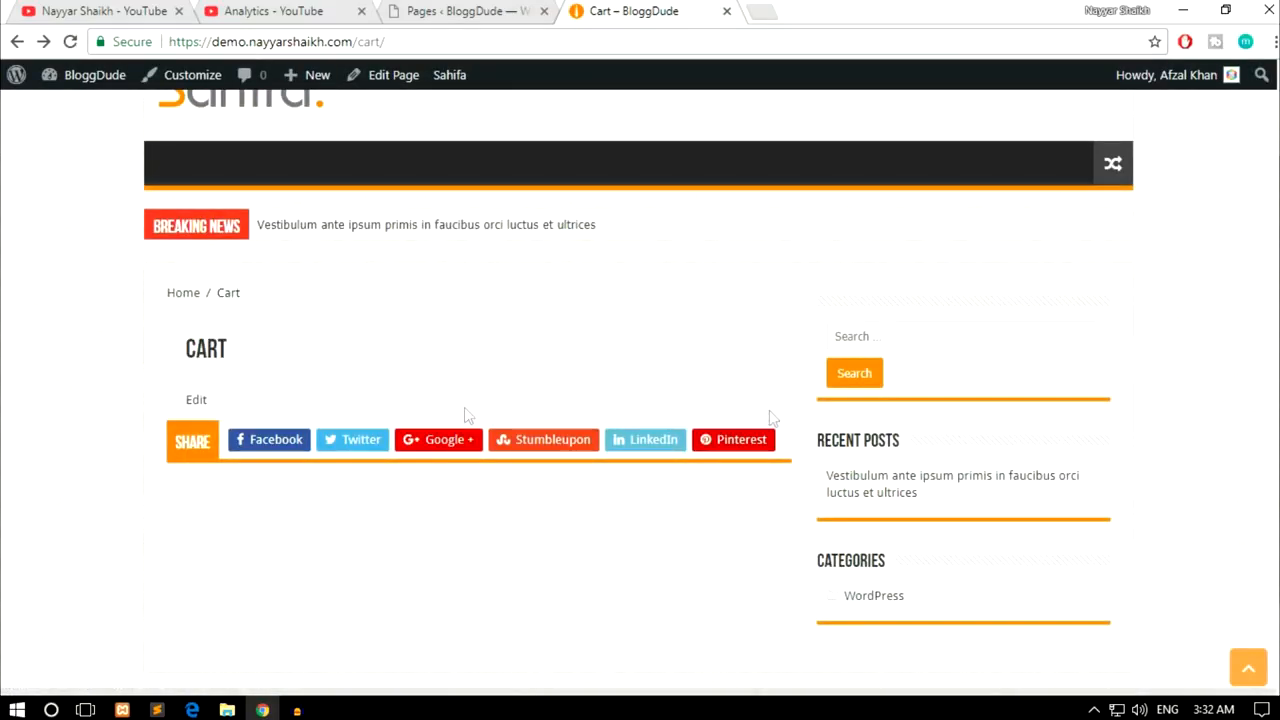
- Confirm the live /cart address shows the Cart heading, then return to the pages list
double_click(204, 348)
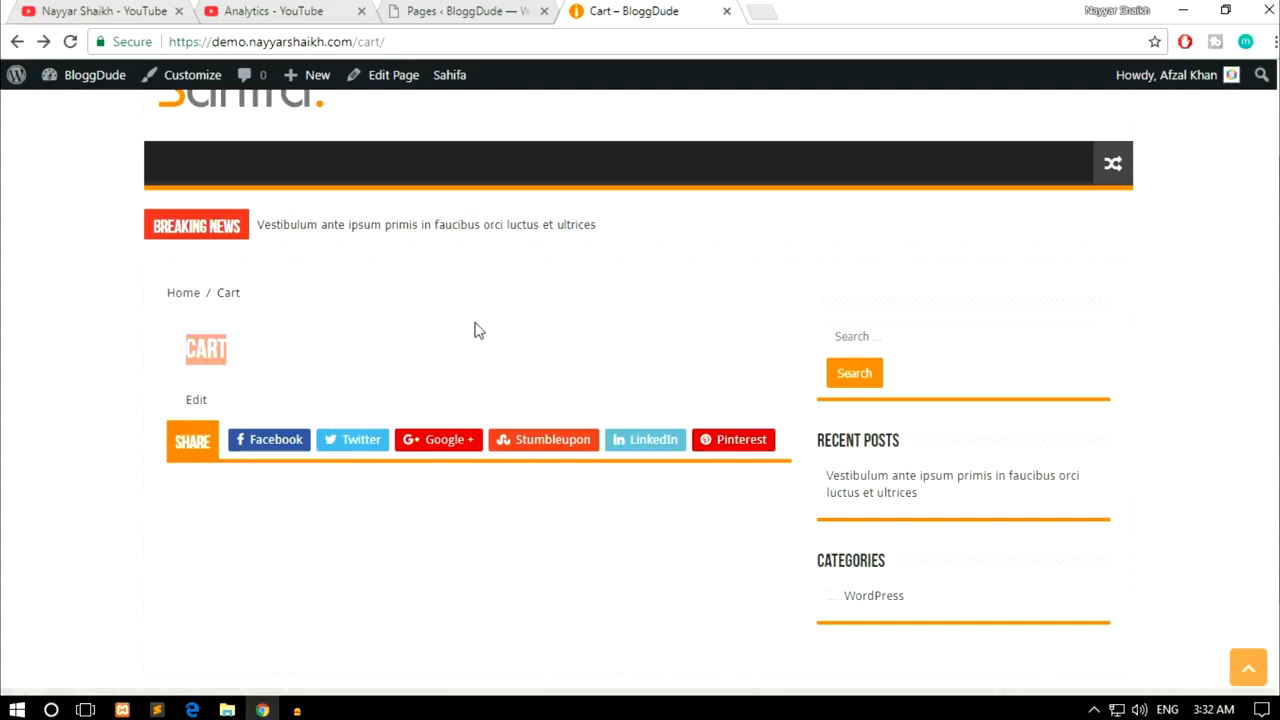
mouse_move(244, 350)
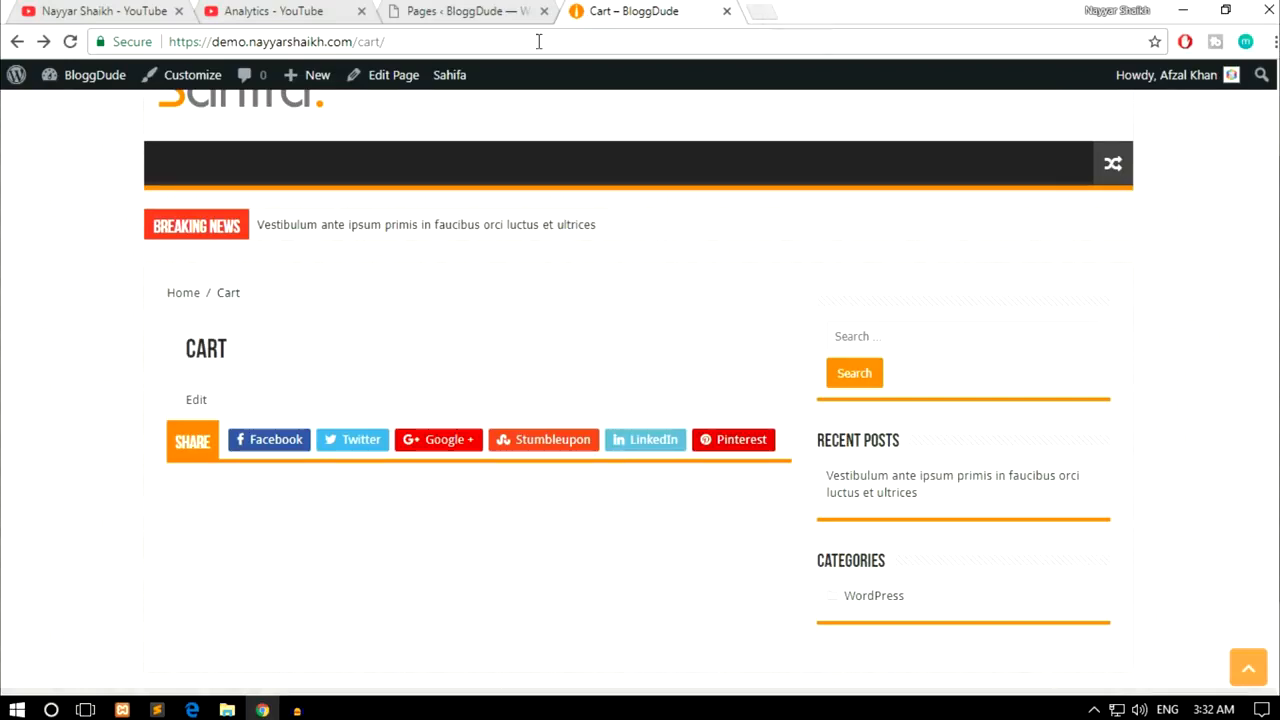
left_click(460, 12)
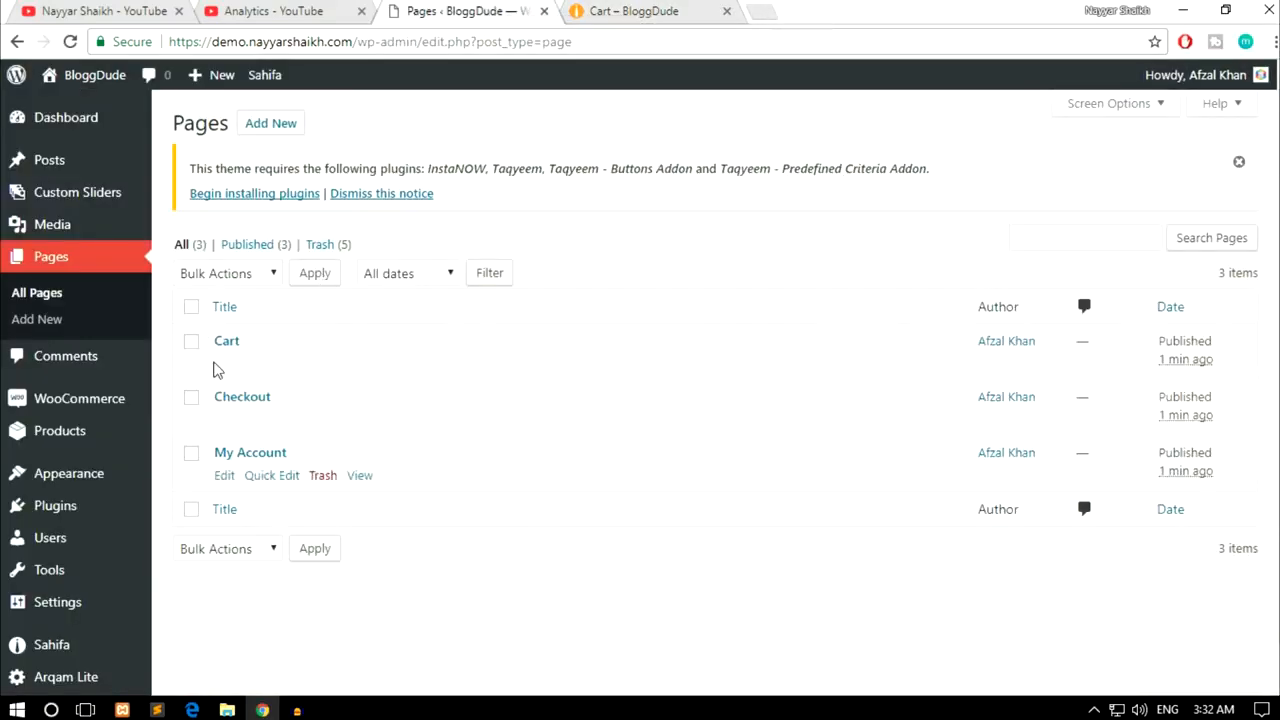
mouse_move(226, 340)
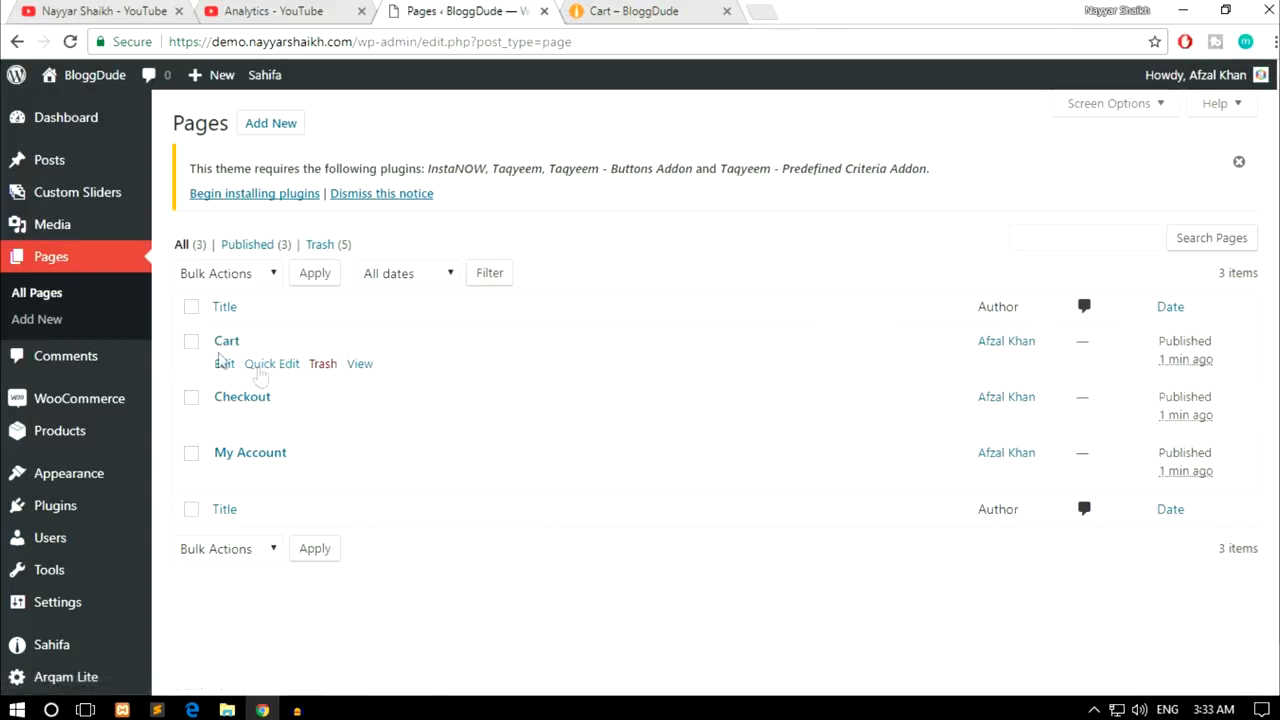
mouse_move(620, 216)
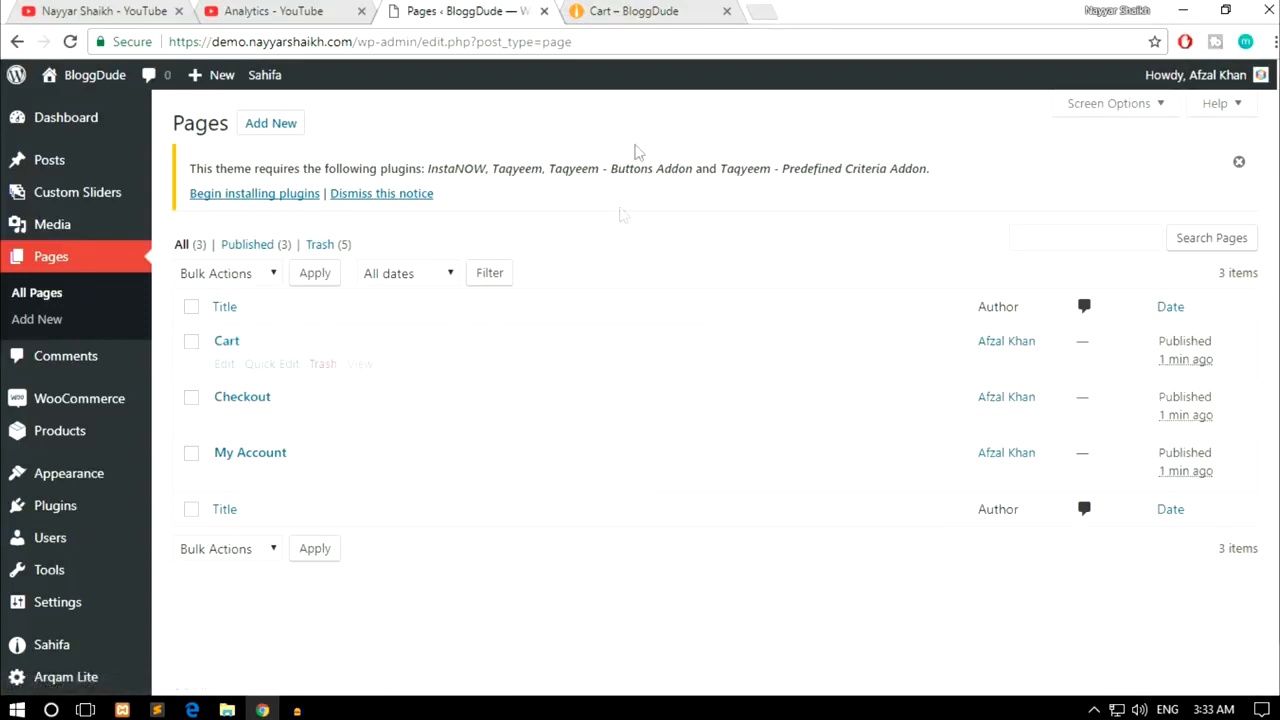
mouse_move(464, 322)
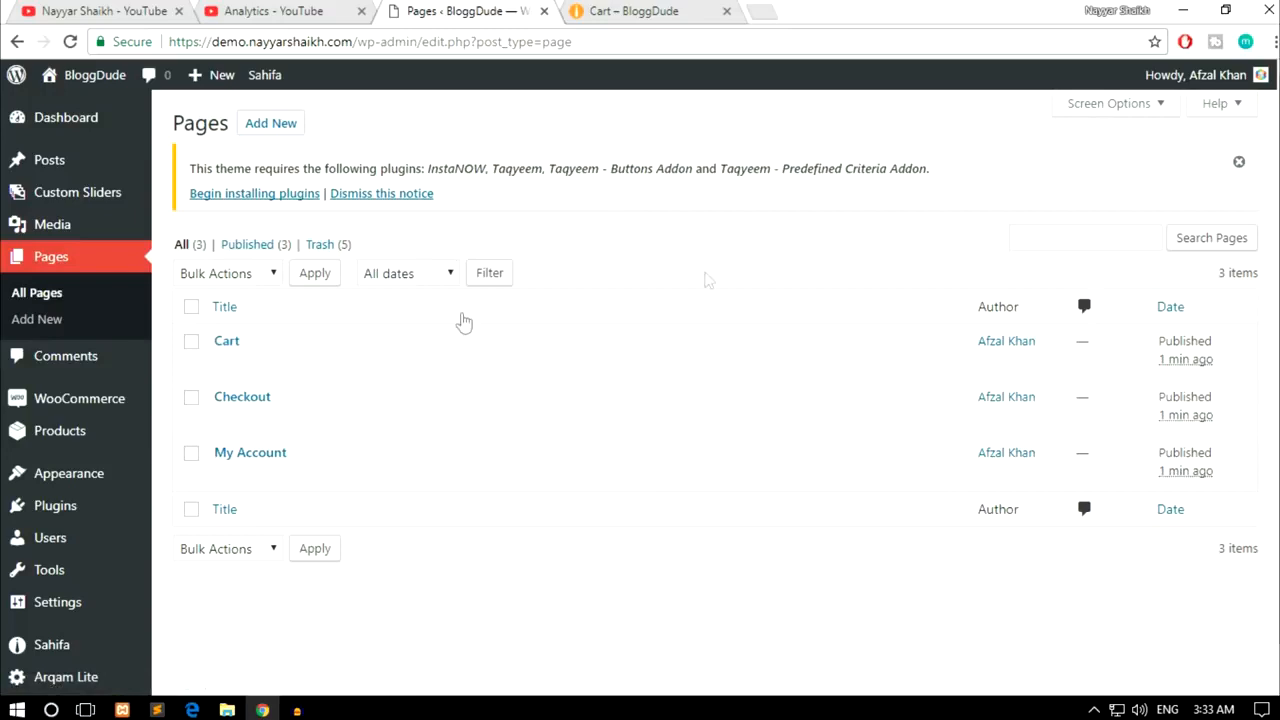
mouse_move(776, 20)
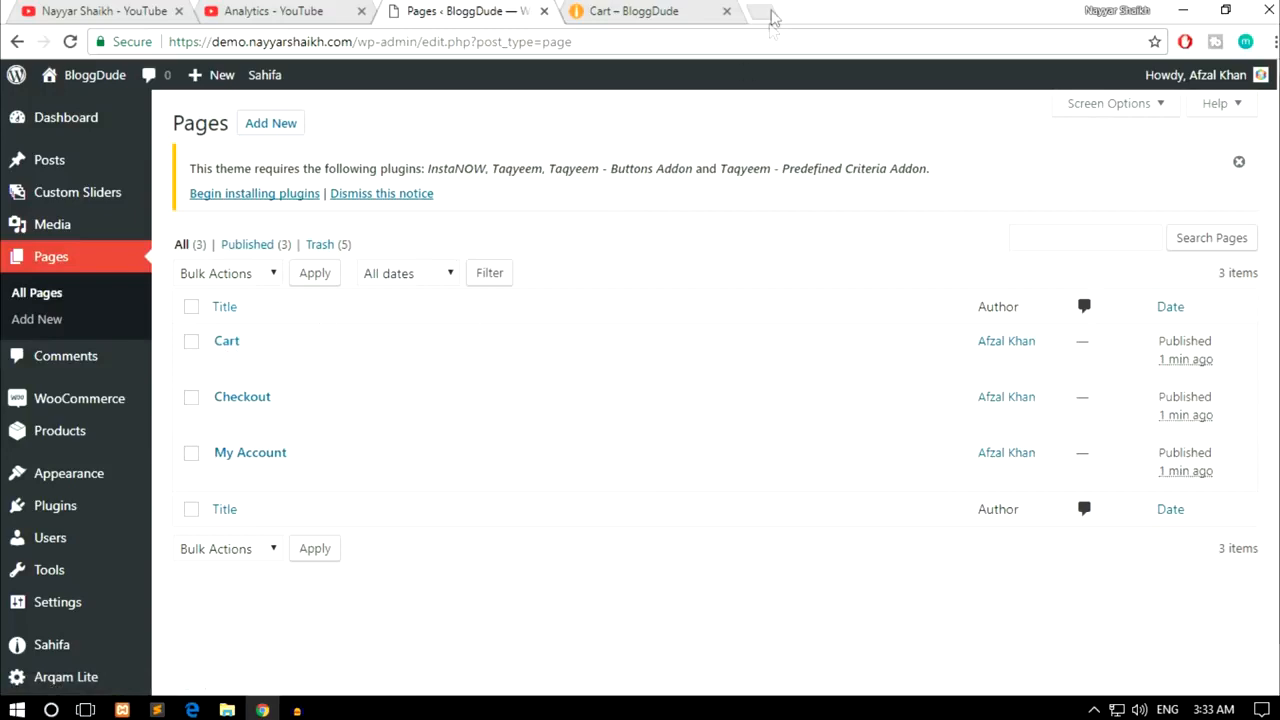
type("woocm&aqs=chrome.5.69i57j69i59j0l4.3912j0j1&sourceid=chro")
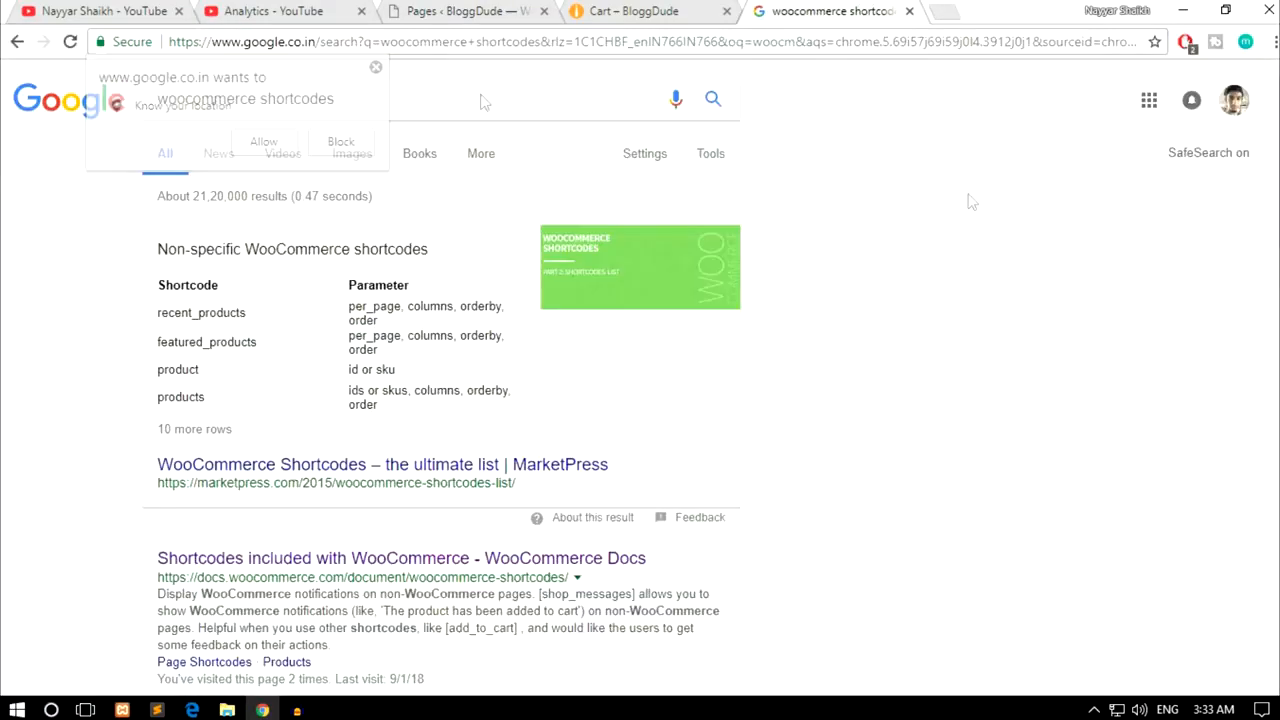
- From the WooCommerce Docs shortcodes result, copy the [woocommerce_cart] shortcode
scroll("down", 3)
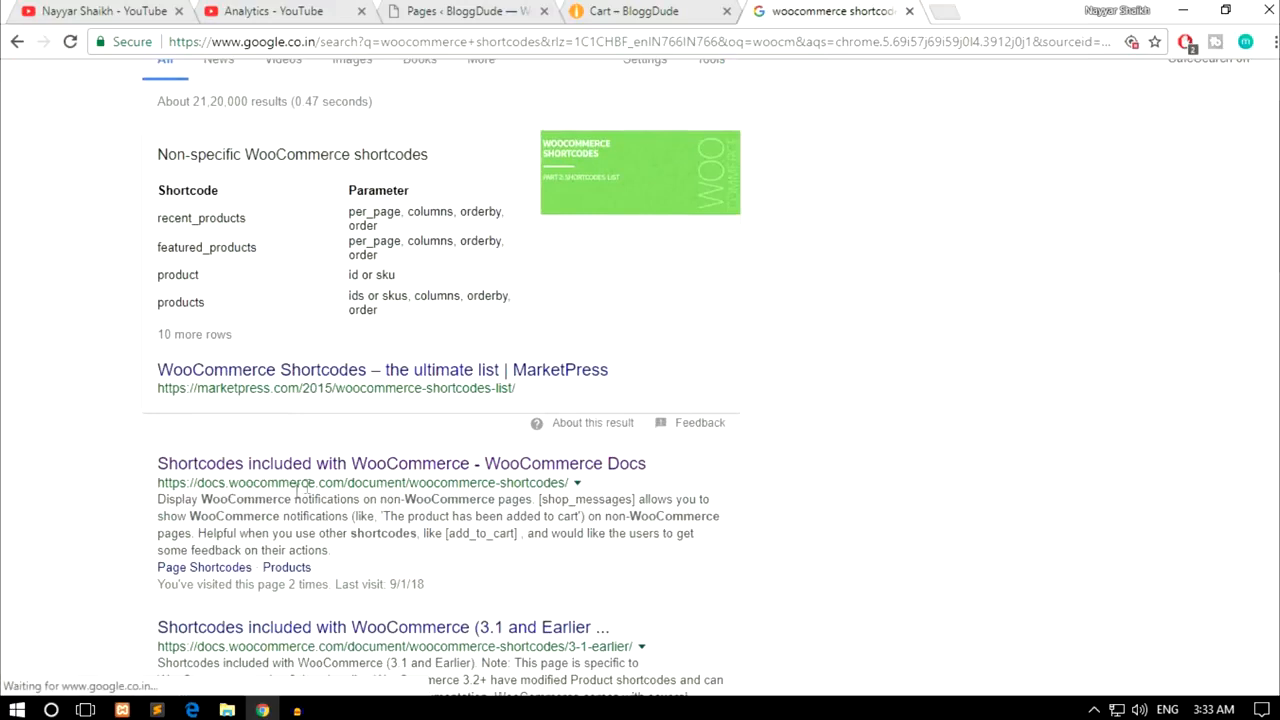
left_click(400, 464)
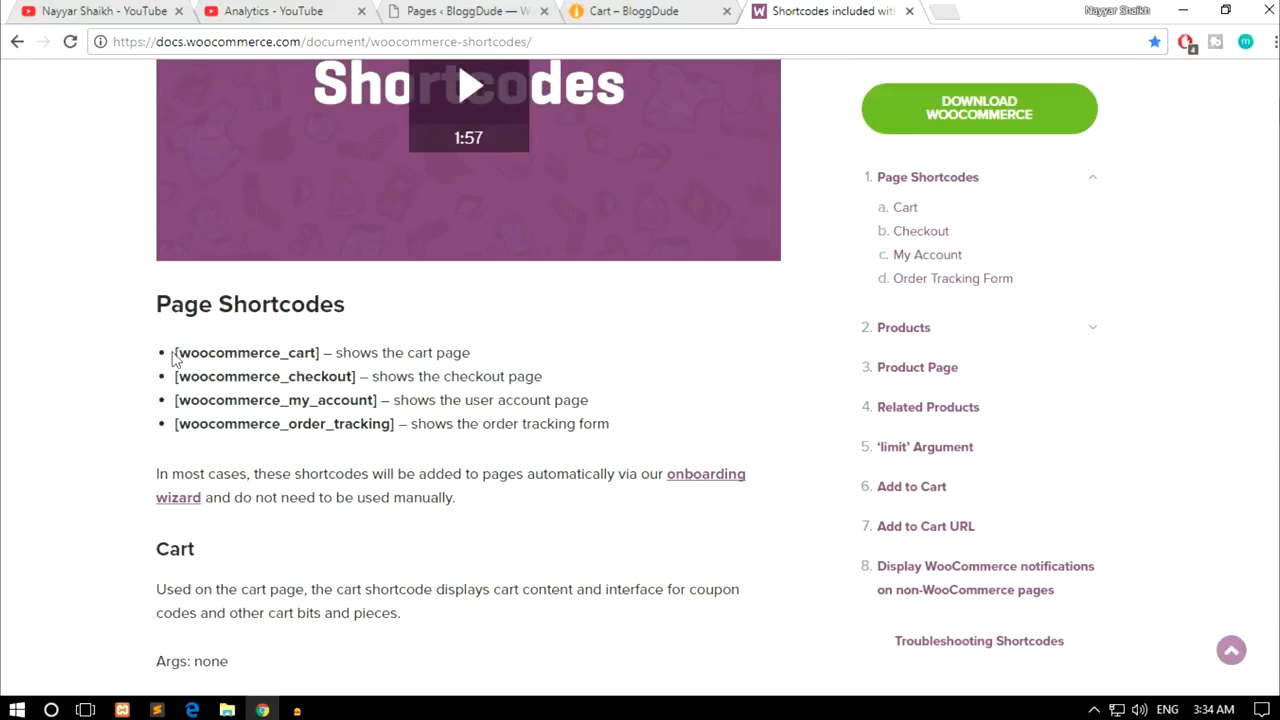
double_click(244, 352)
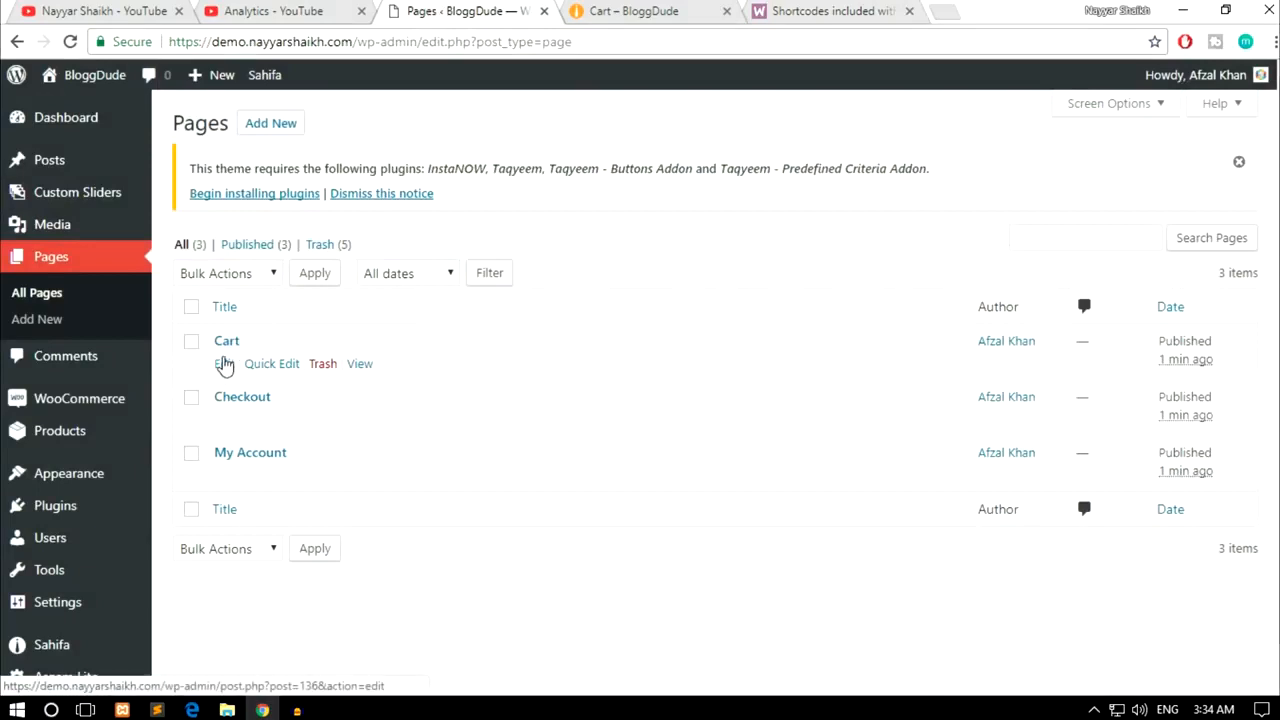
- Paste [woocommerce_cart] into the Cart page body and update the page
left_click(220, 364)
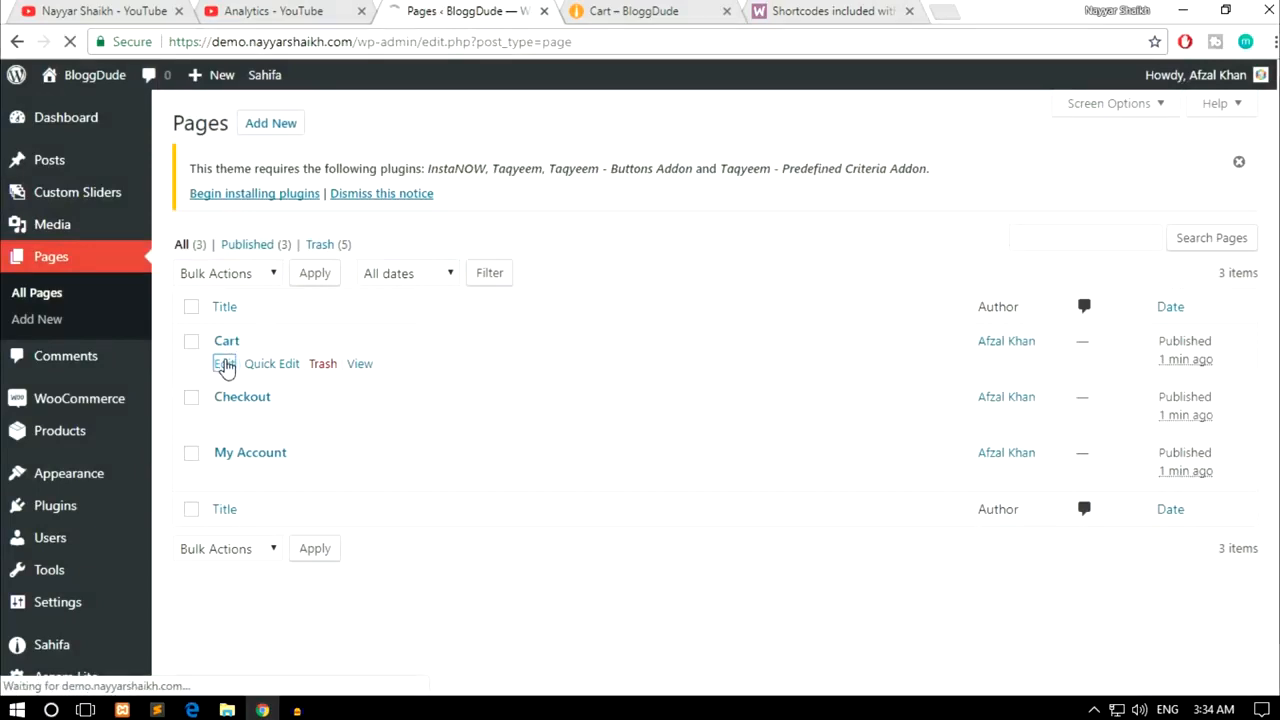
left_click(220, 364)
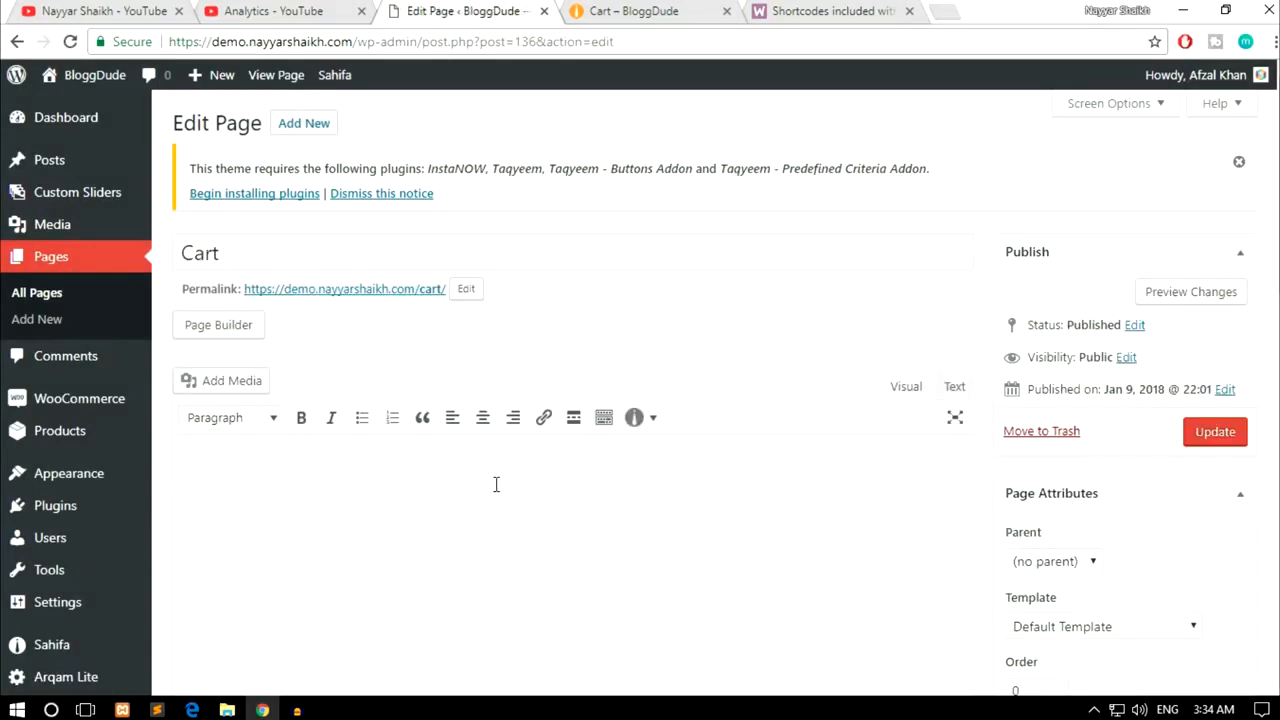
left_click(1216, 432)
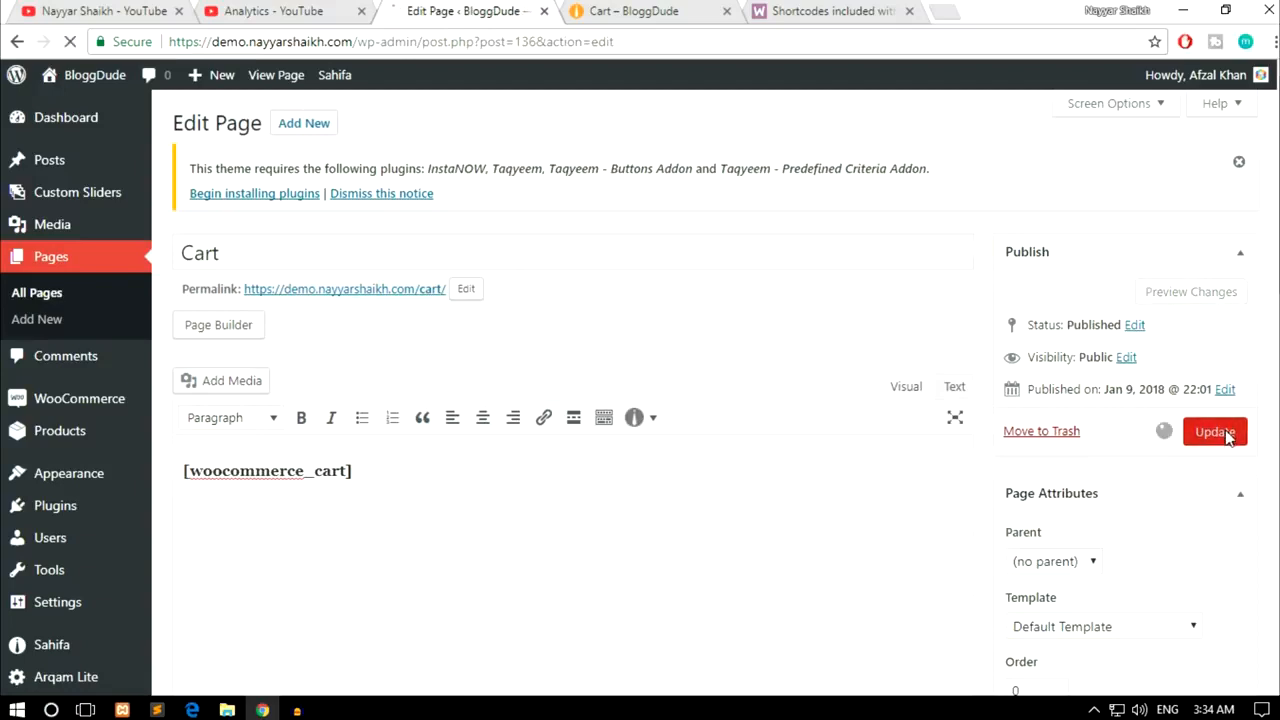
left_click(1214, 432)
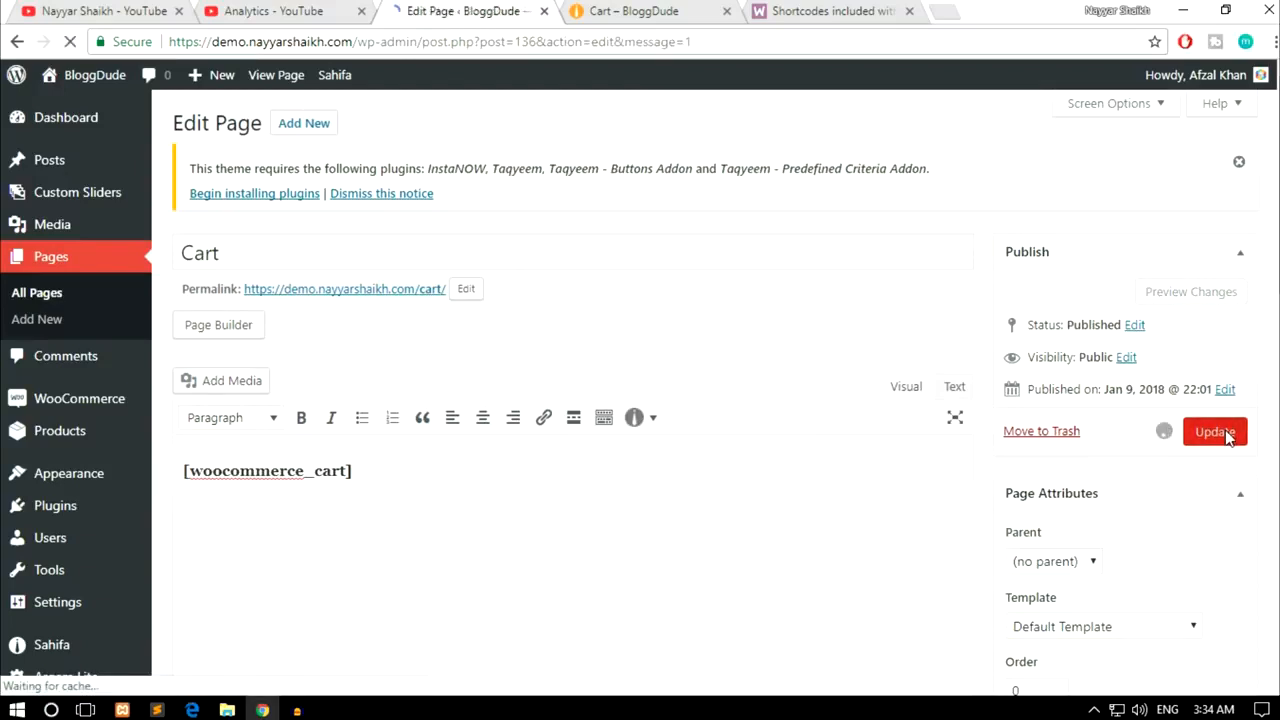
left_click(1216, 432)
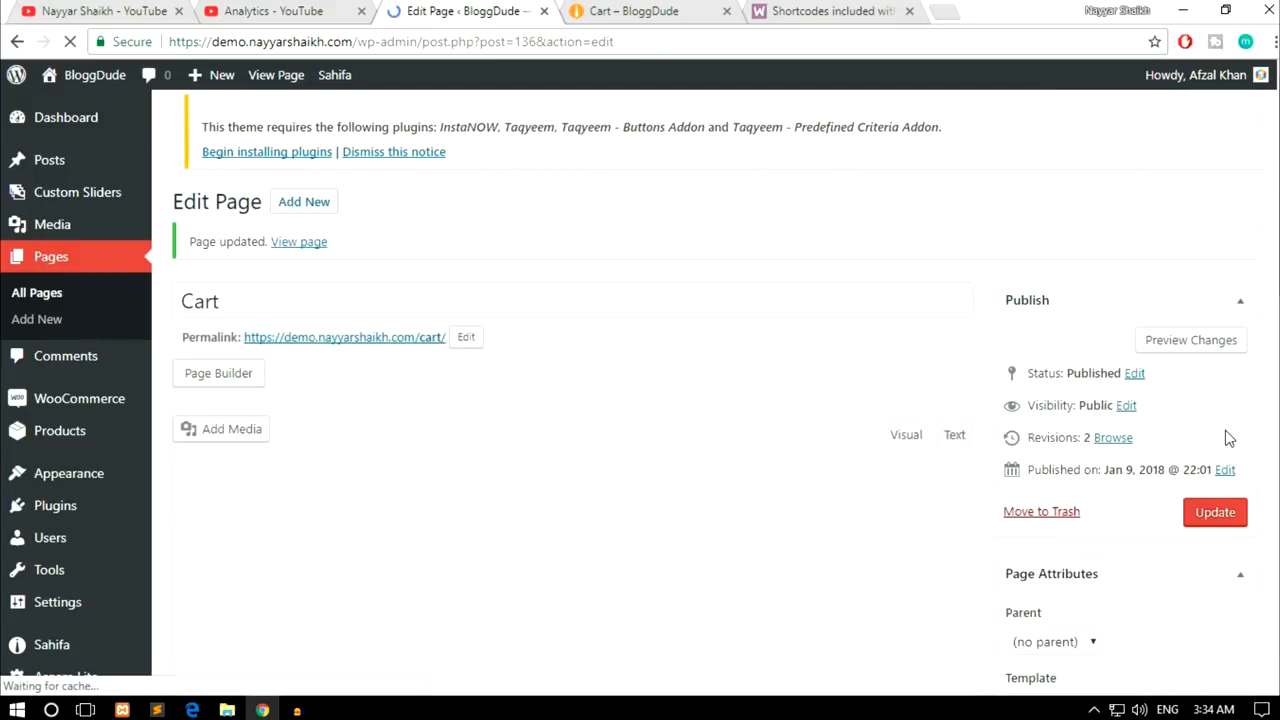
- View the live Cart page showing products and totals, then return to the editor
left_click(636, 12)
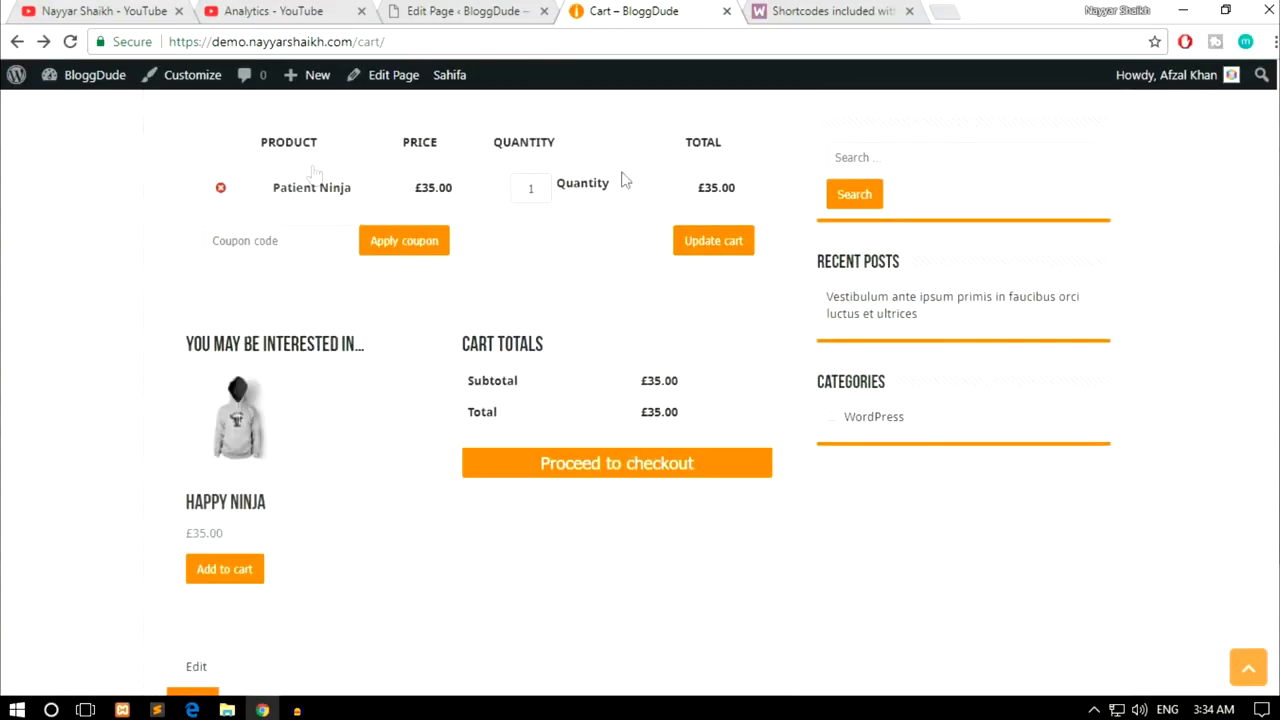
scroll("down", 3)
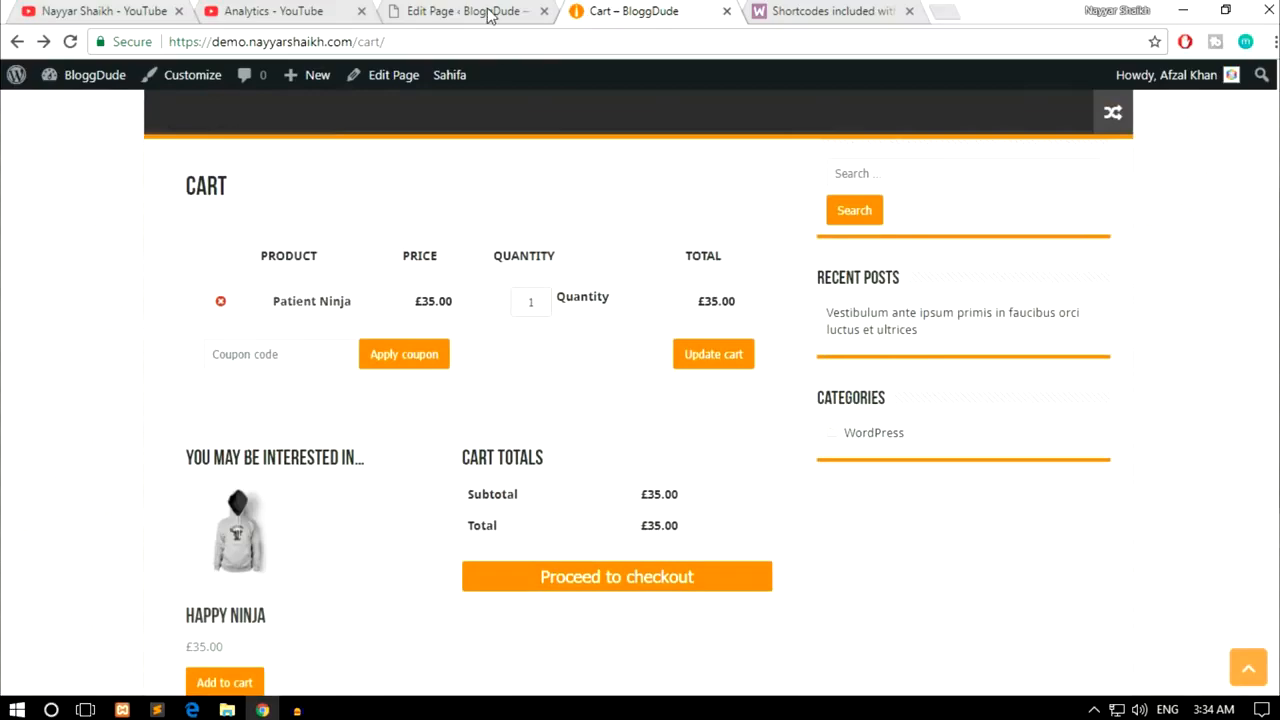
left_click(460, 12)
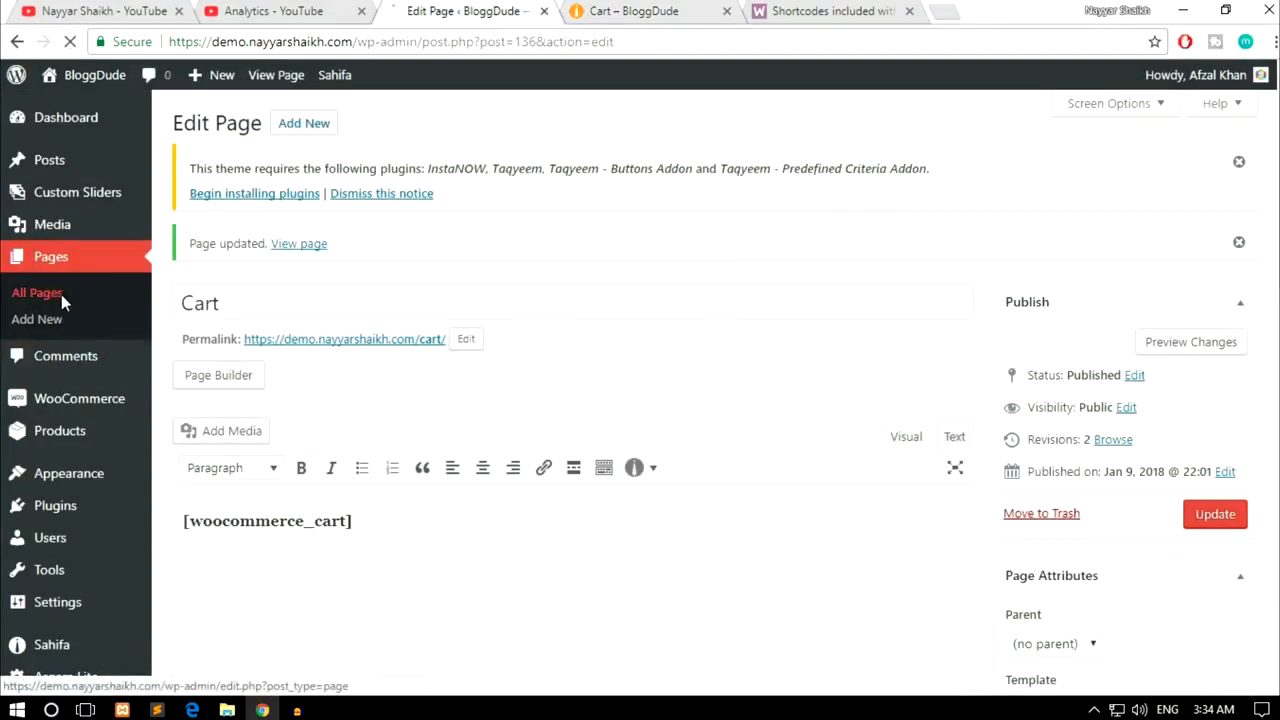
- Paste [woocommerce_checkout] into the Checkout page body and update the page
left_click(828, 12)
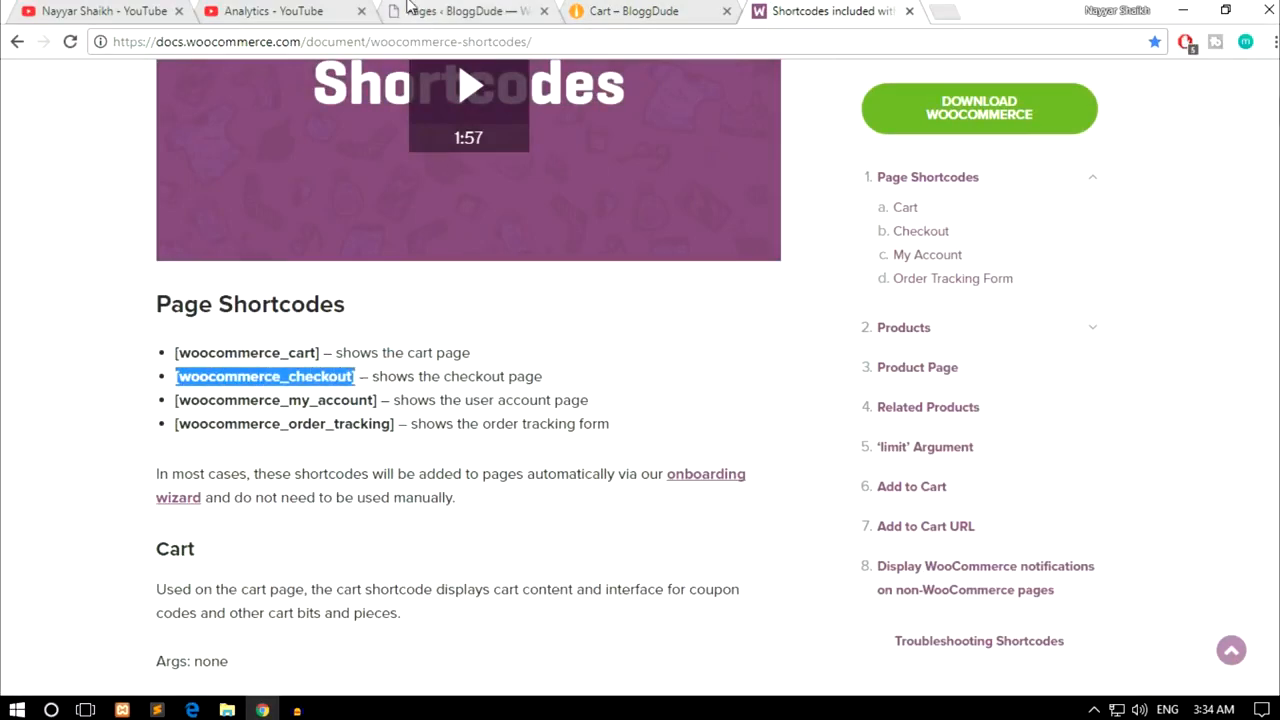
left_click(464, 12)
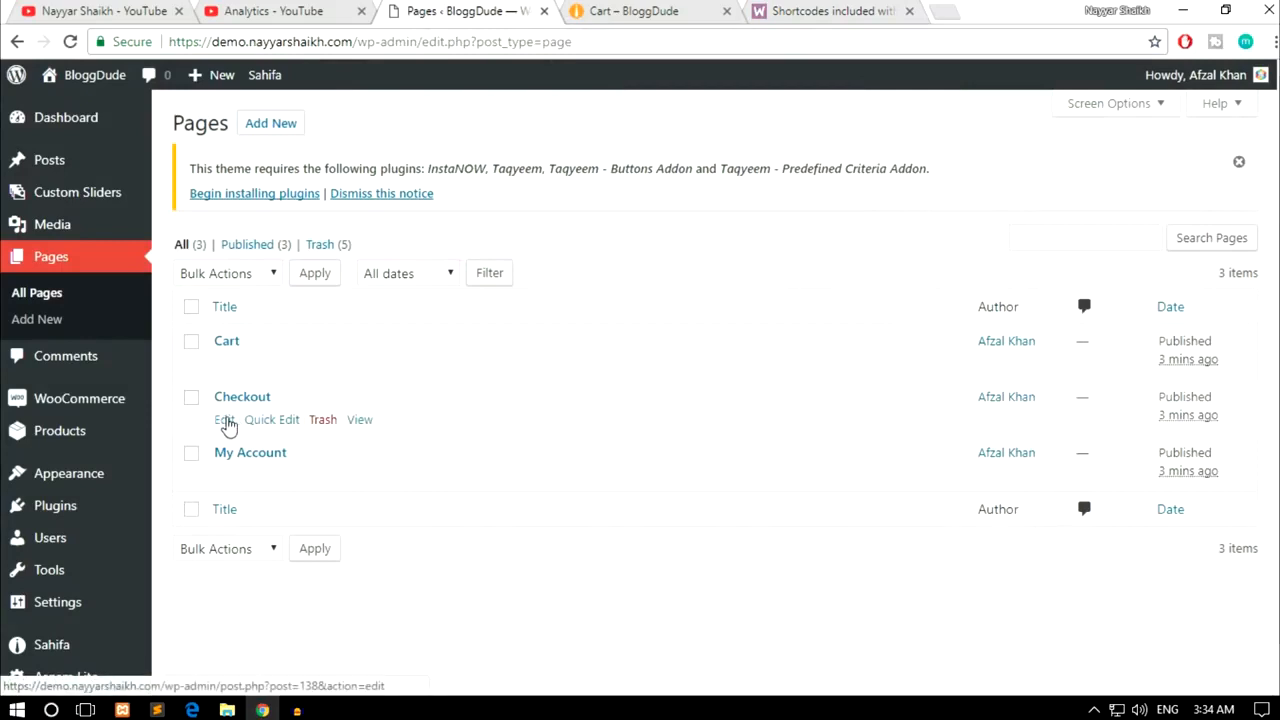
left_click(222, 420)
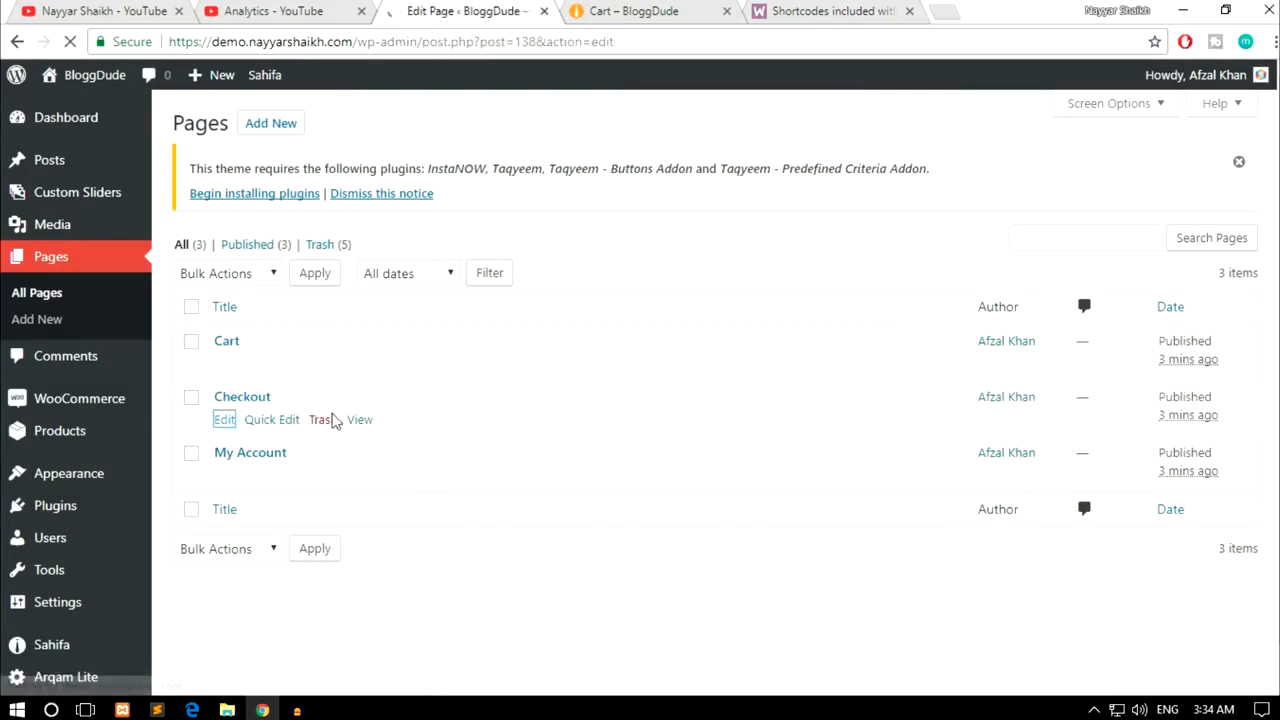
left_click(224, 420)
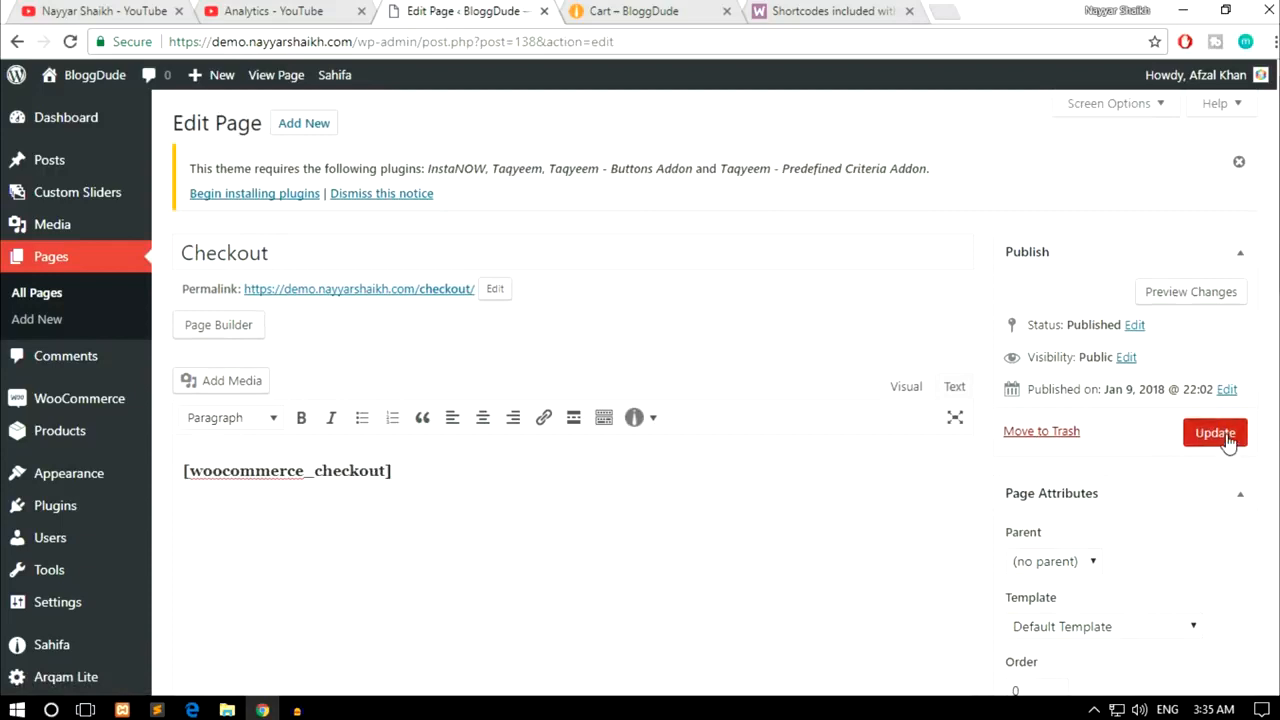
left_click(1216, 432)
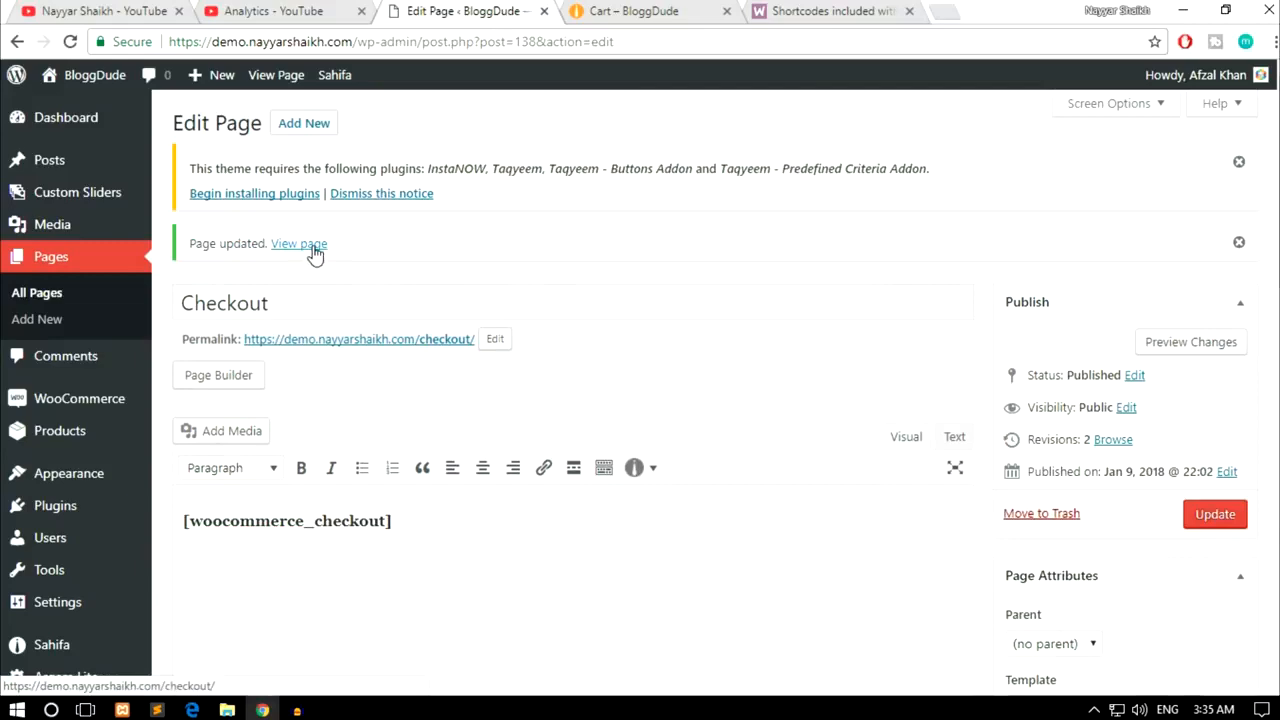
- View the live Checkout page with billing details and order summary, then return to the editor
left_click(300, 244)
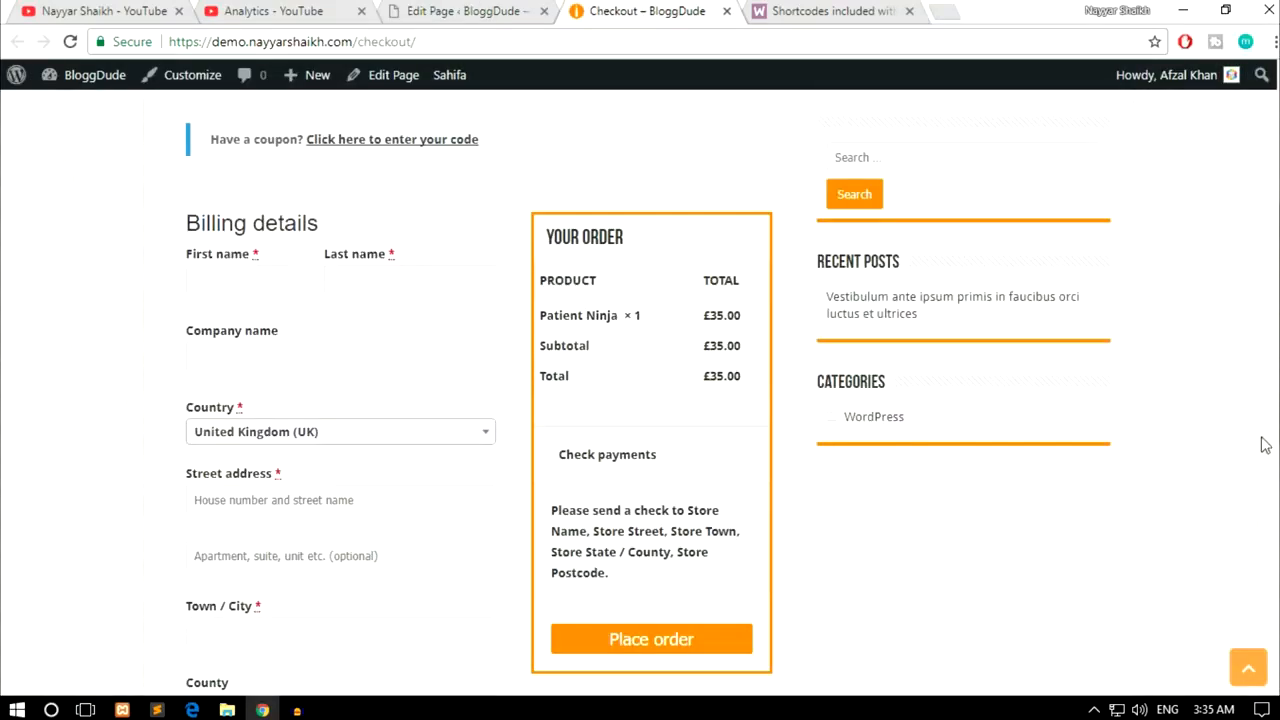
scroll("down", 3)
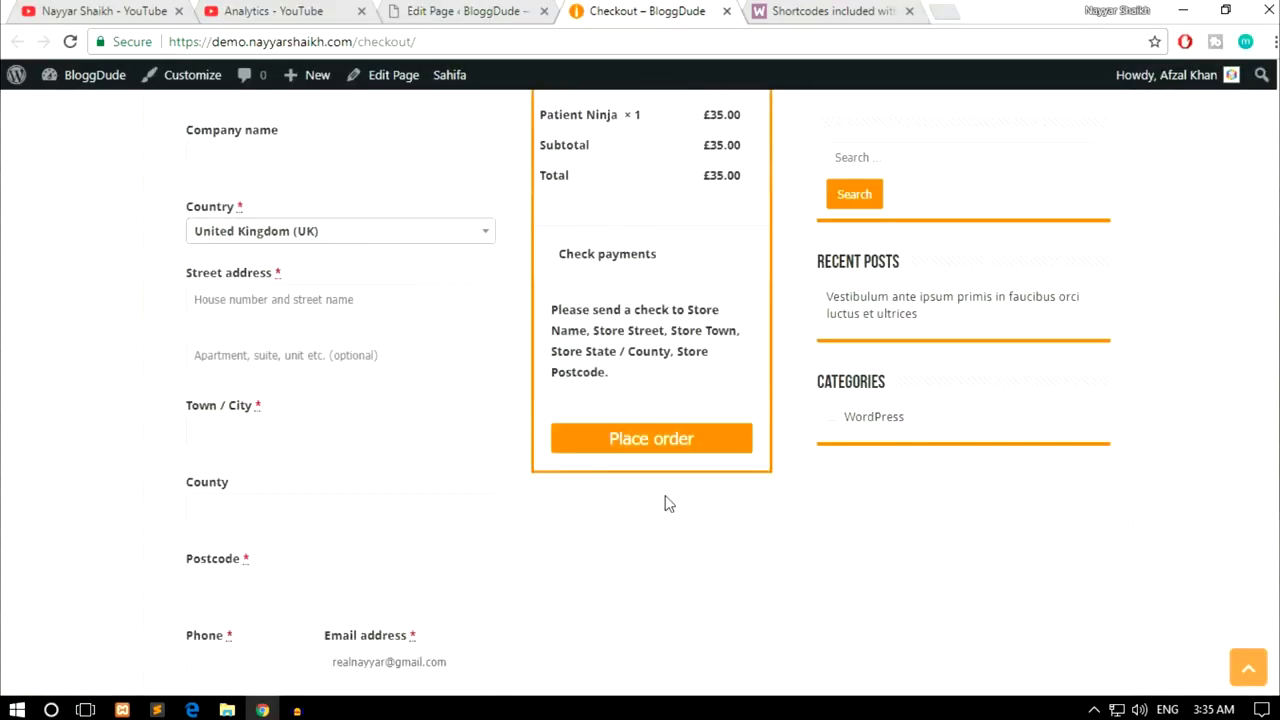
left_click(460, 12)
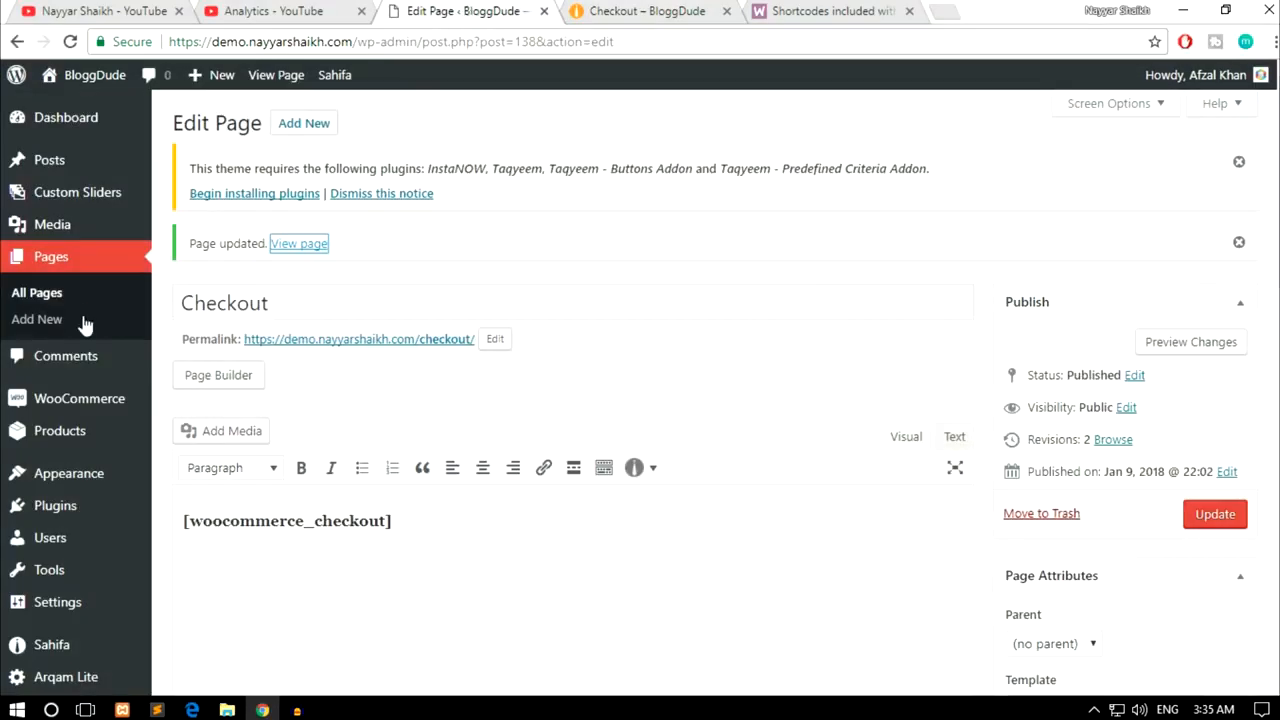
- From All Pages, bring the My Account page into the editor
left_click(36, 292)
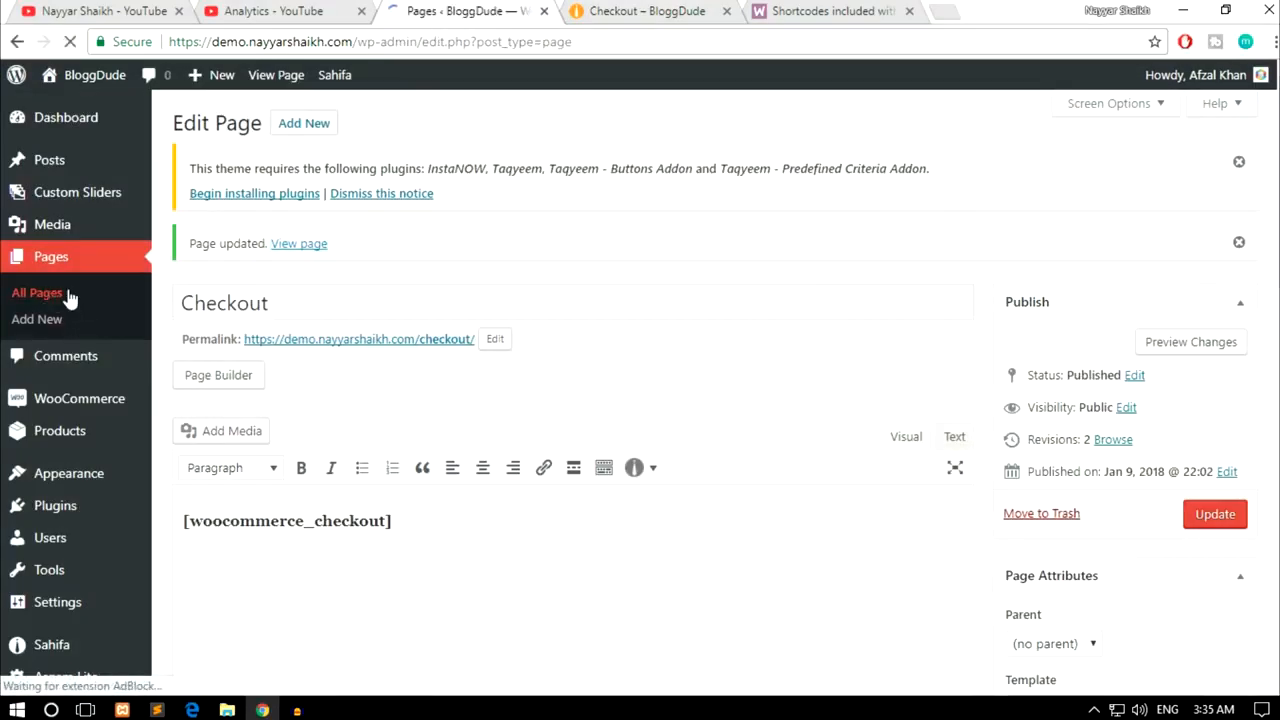
left_click(36, 292)
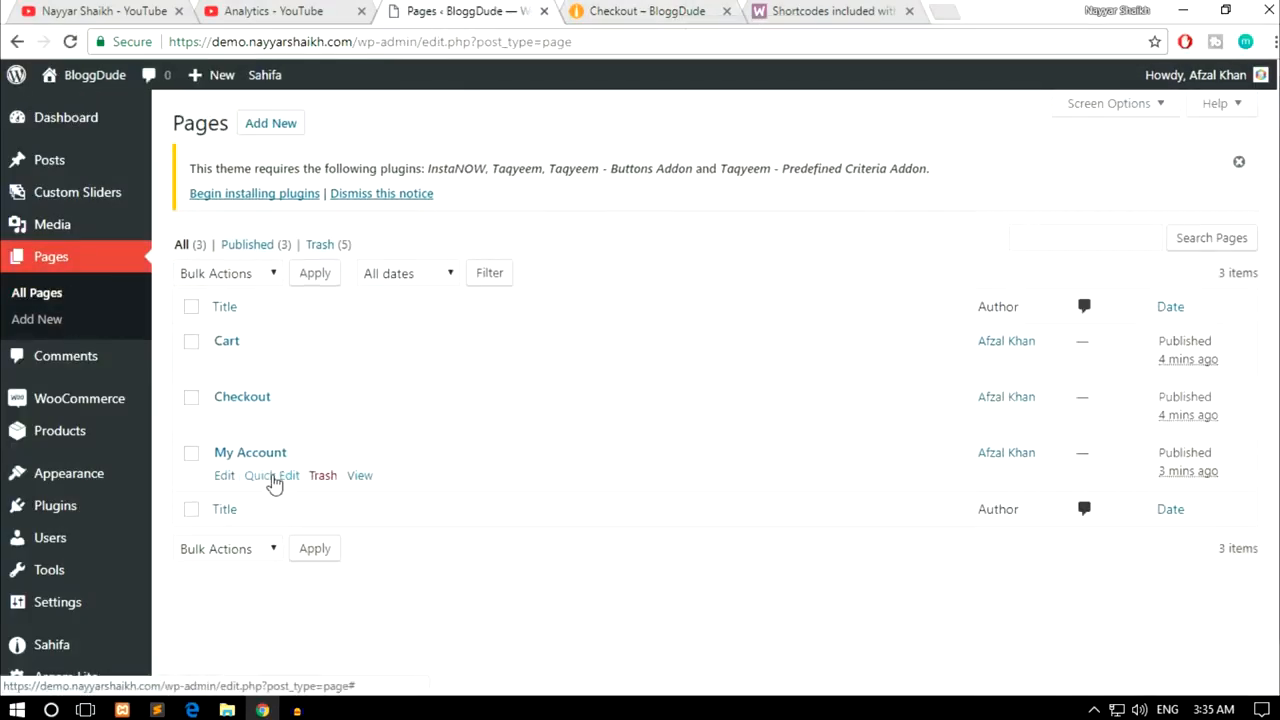
left_click(820, 12)
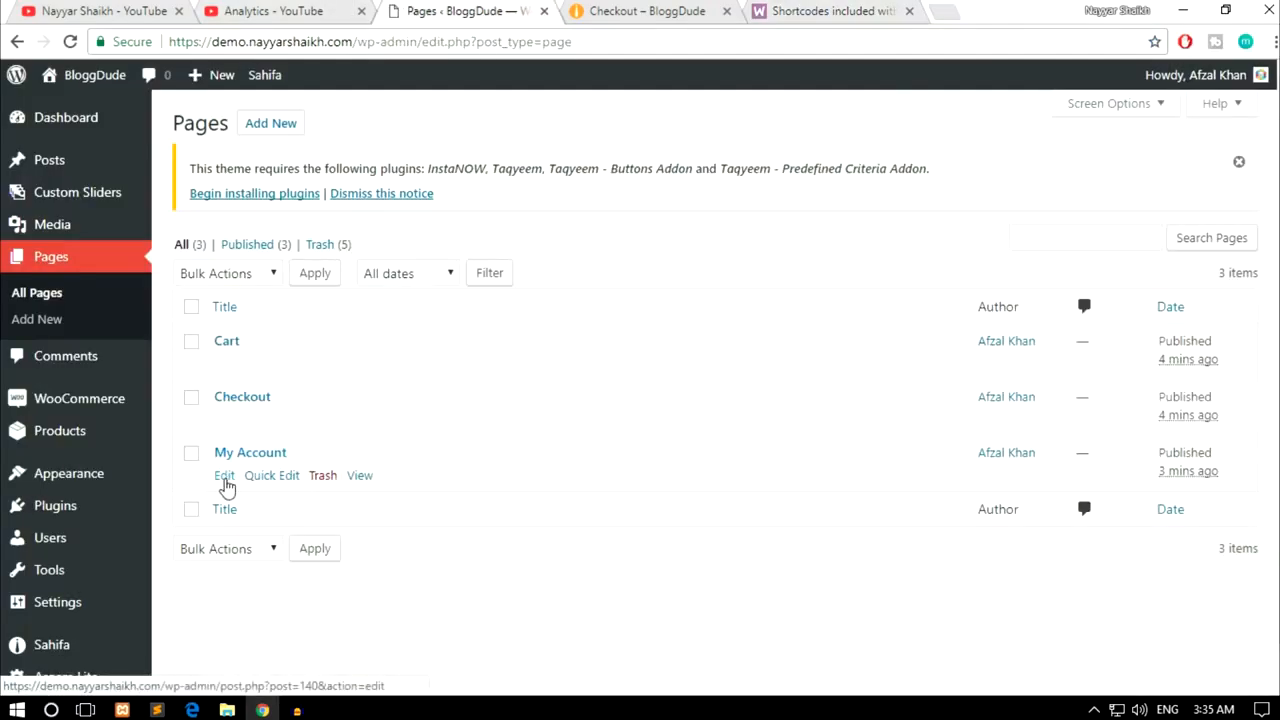
left_click(224, 476)
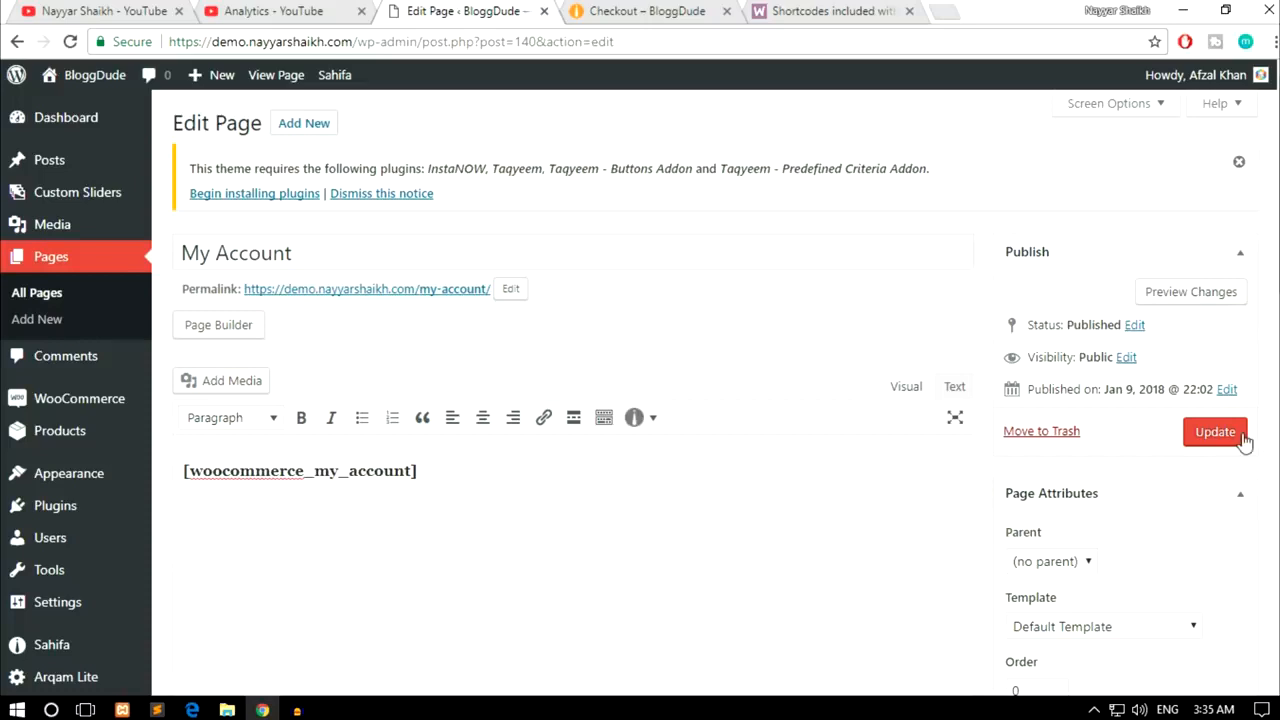
- Paste [woocommerce_my_account], update the page and view it live
left_click(1216, 432)
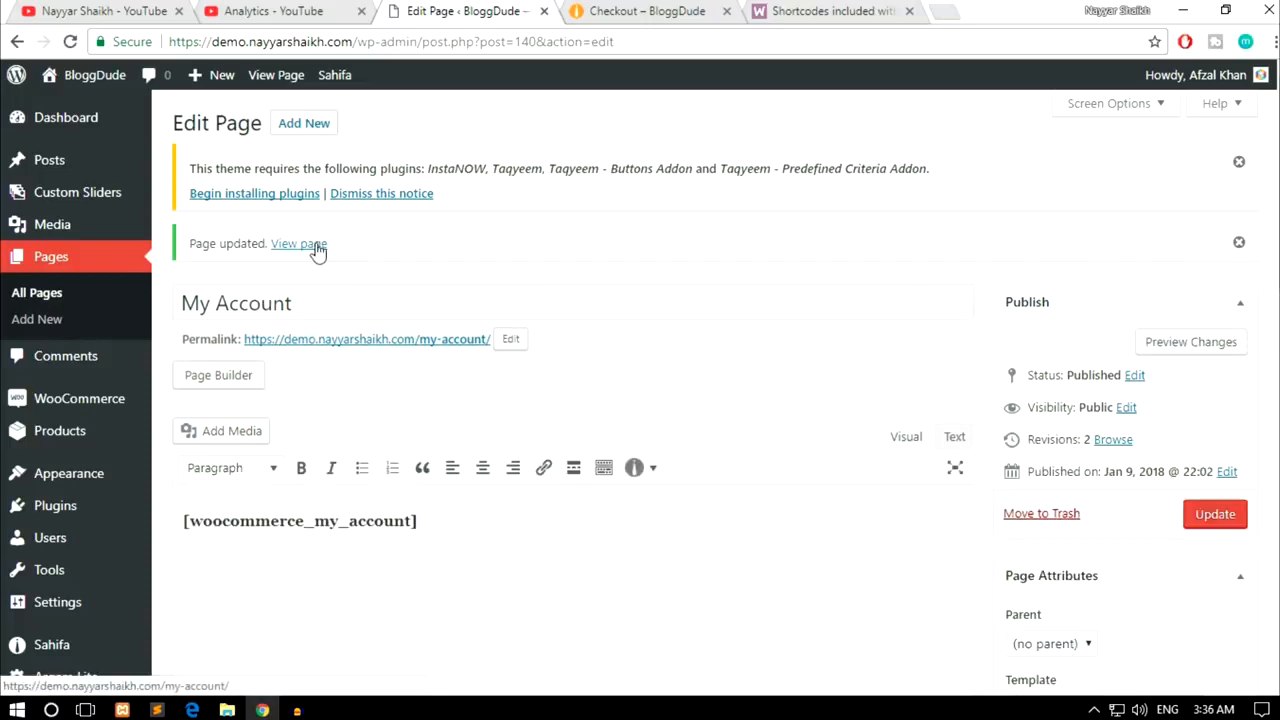
left_click(298, 244)
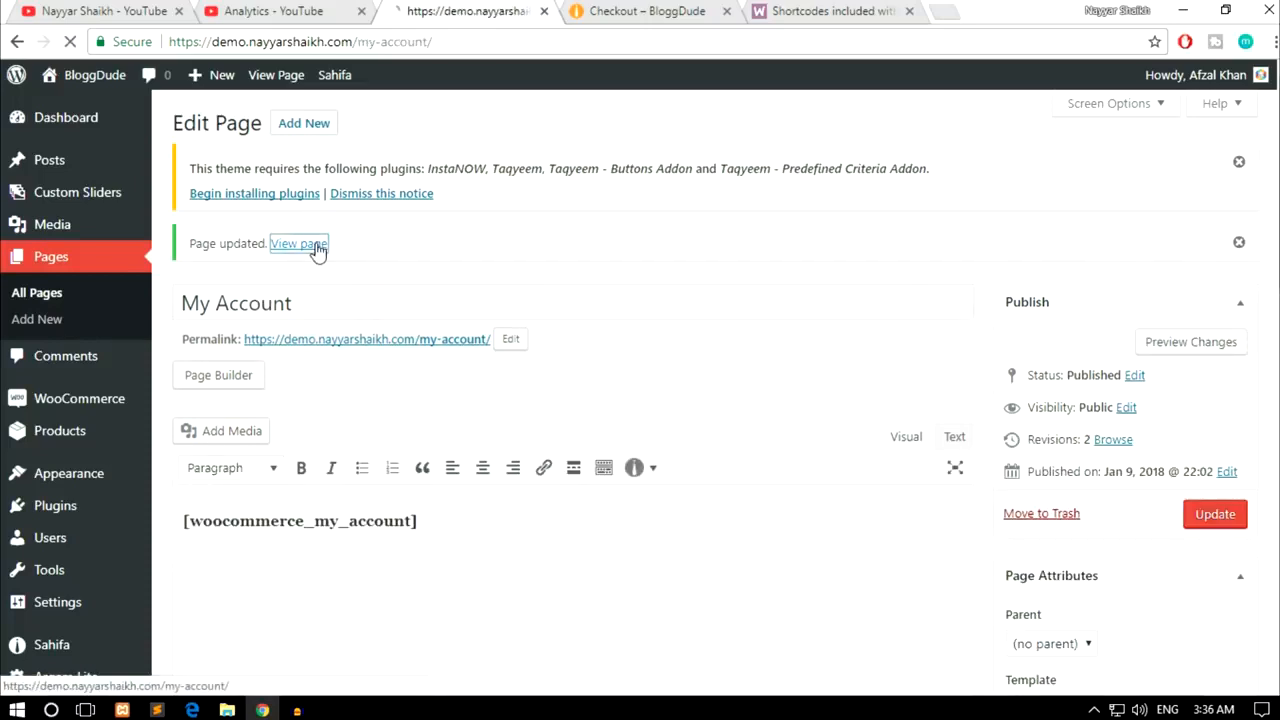
left_click(296, 244)
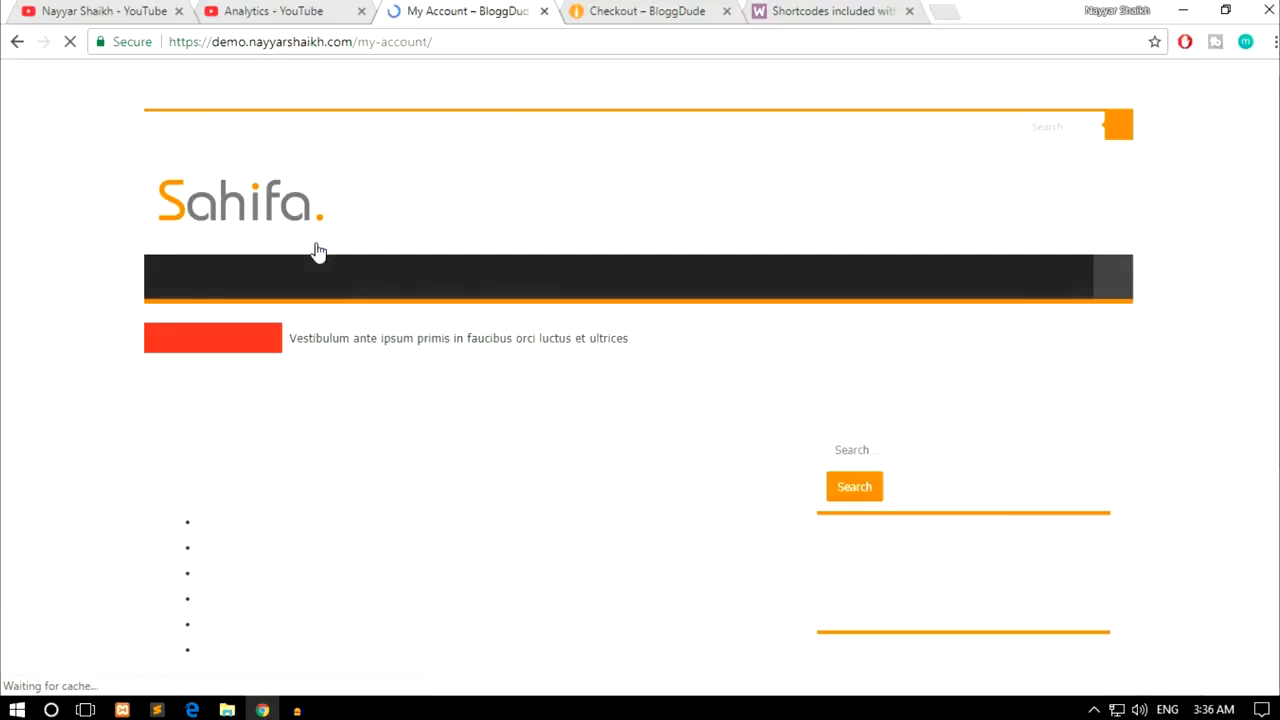